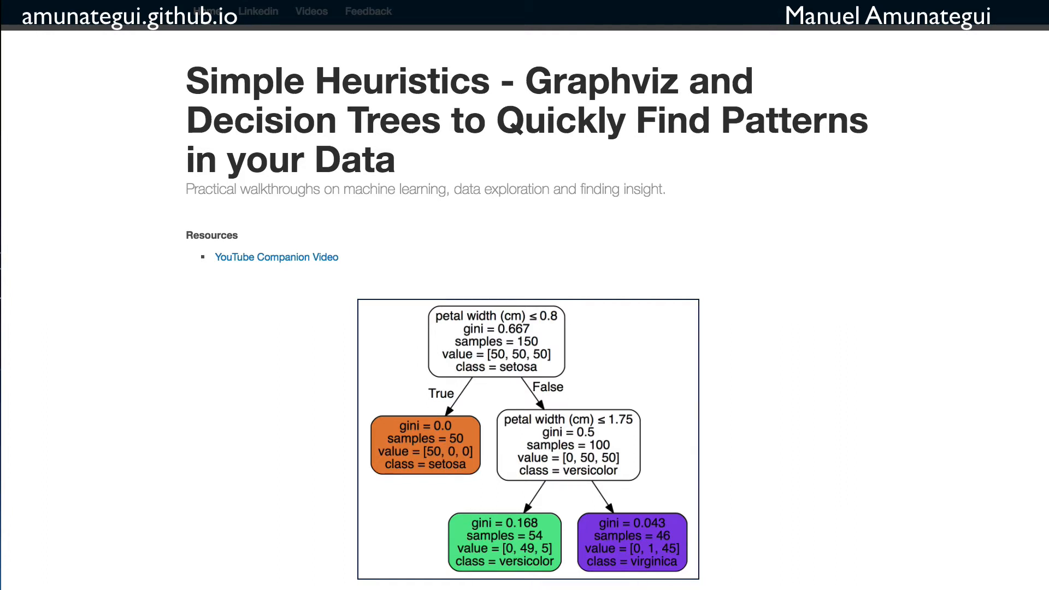
mouse_move(538, 291)
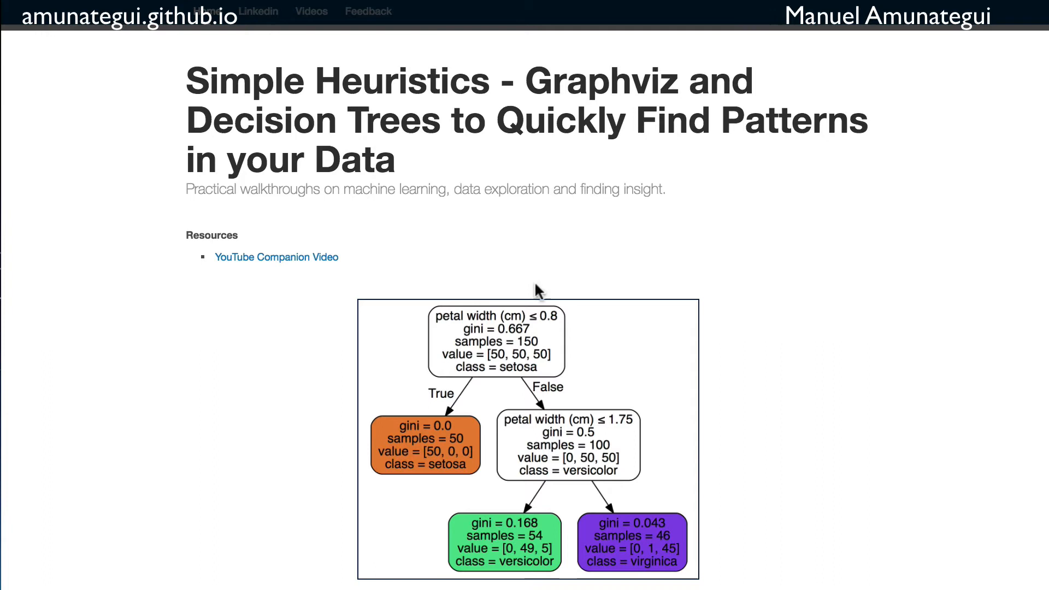
mouse_move(581, 476)
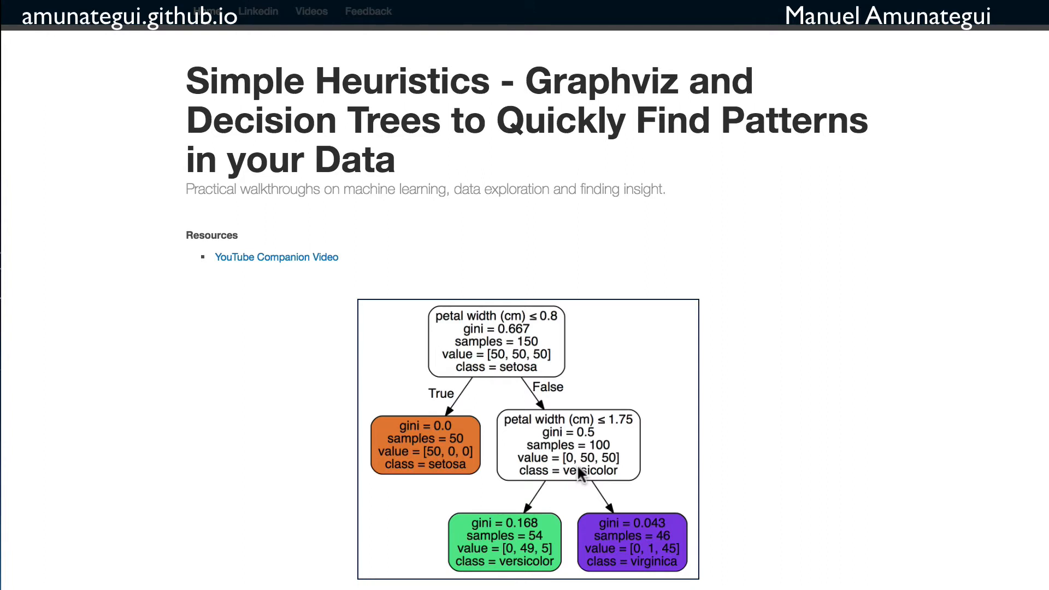
mouse_move(782, 532)
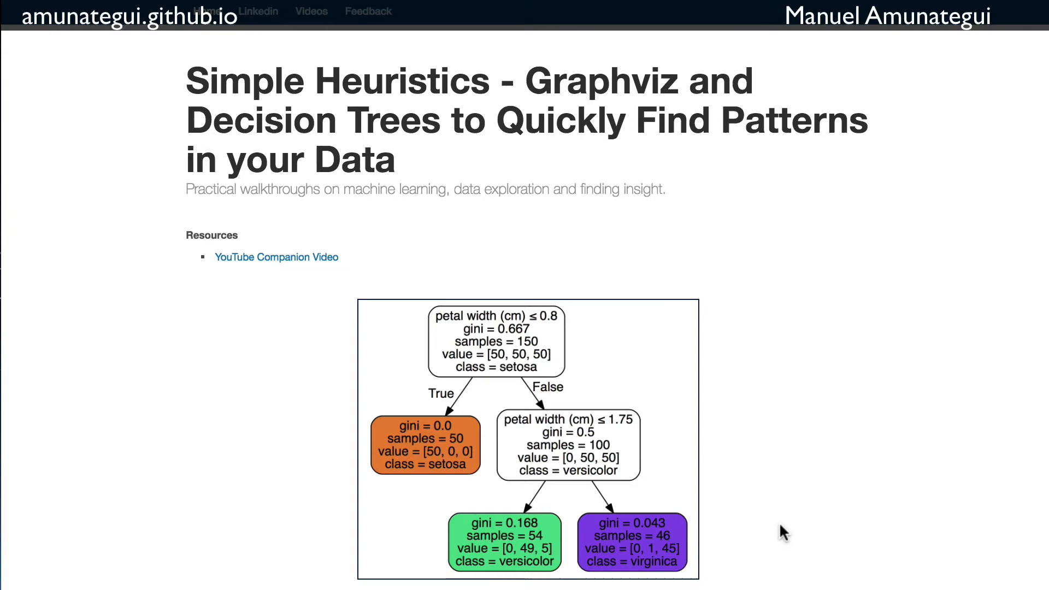
Run the pandas, numpy and sklearn imports and load the iris dataset, pointing out the datasets import.
scroll("down", 3)
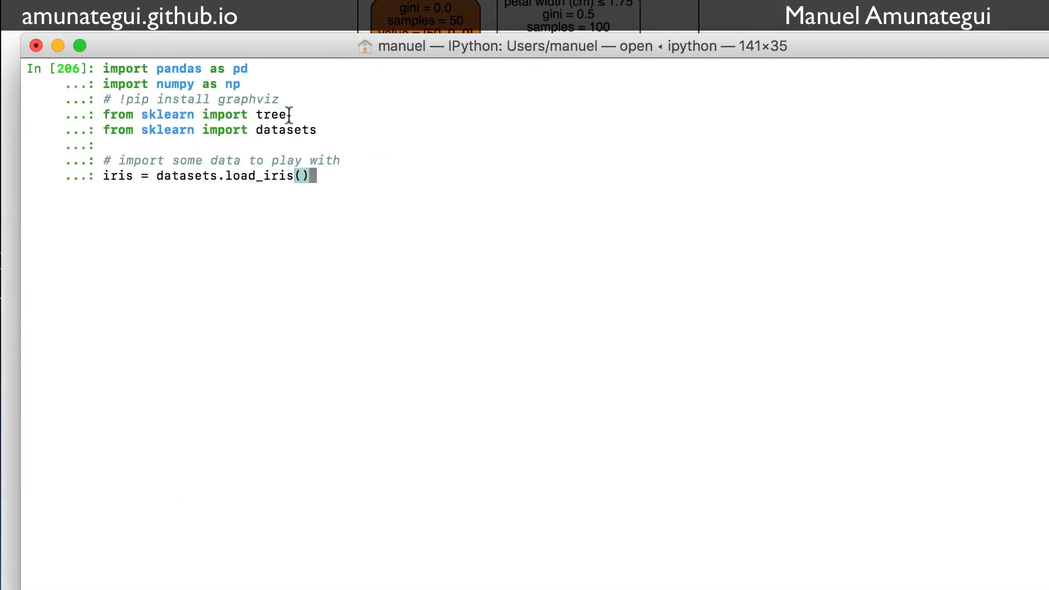
mouse_move(354, 160)
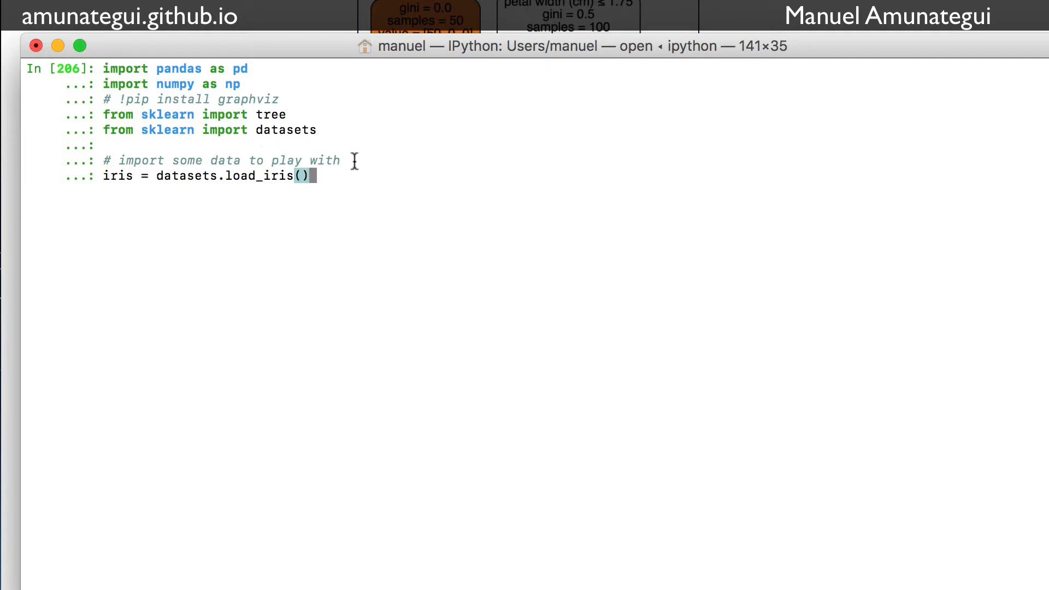
key("Return")
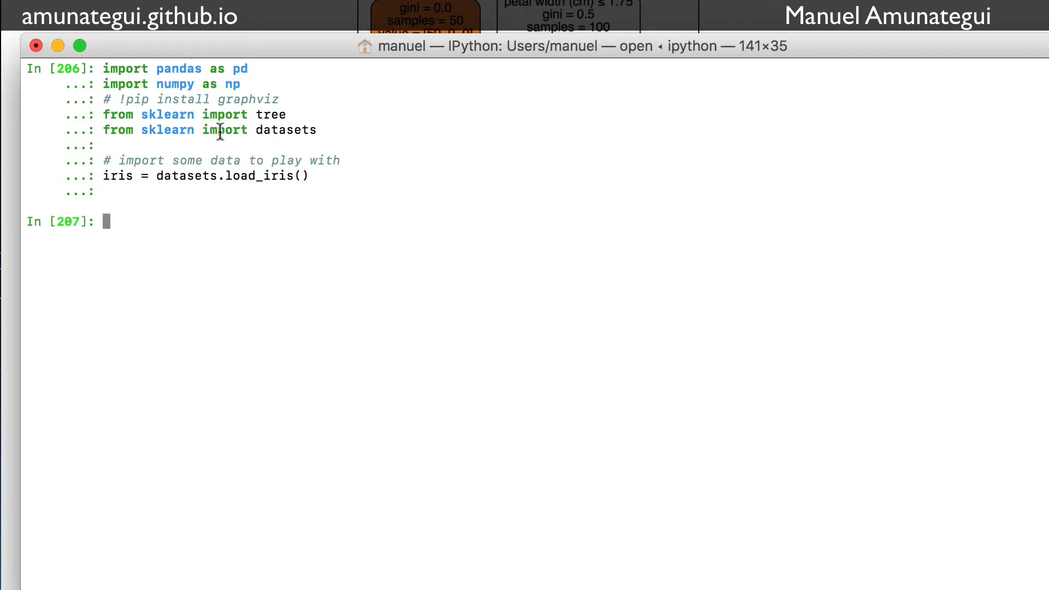
double_click(285, 130)
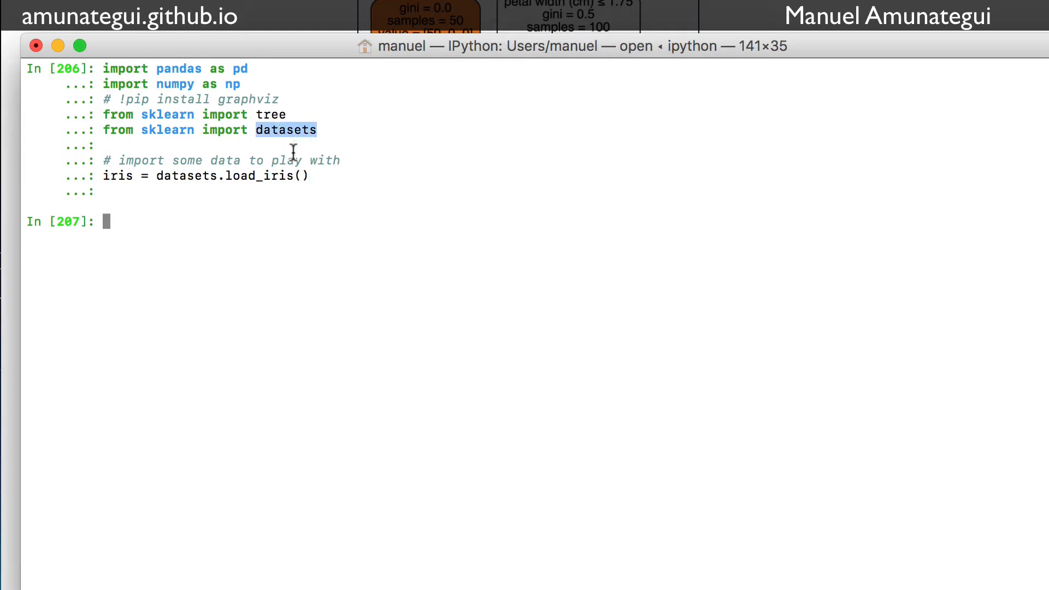
mouse_move(170, 187)
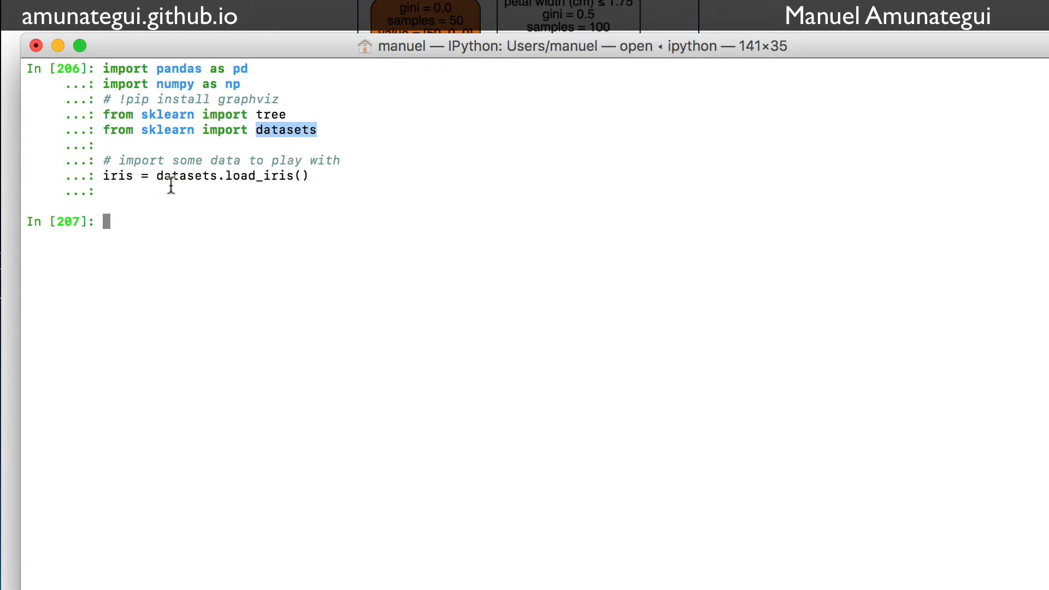
double_click(230, 175)
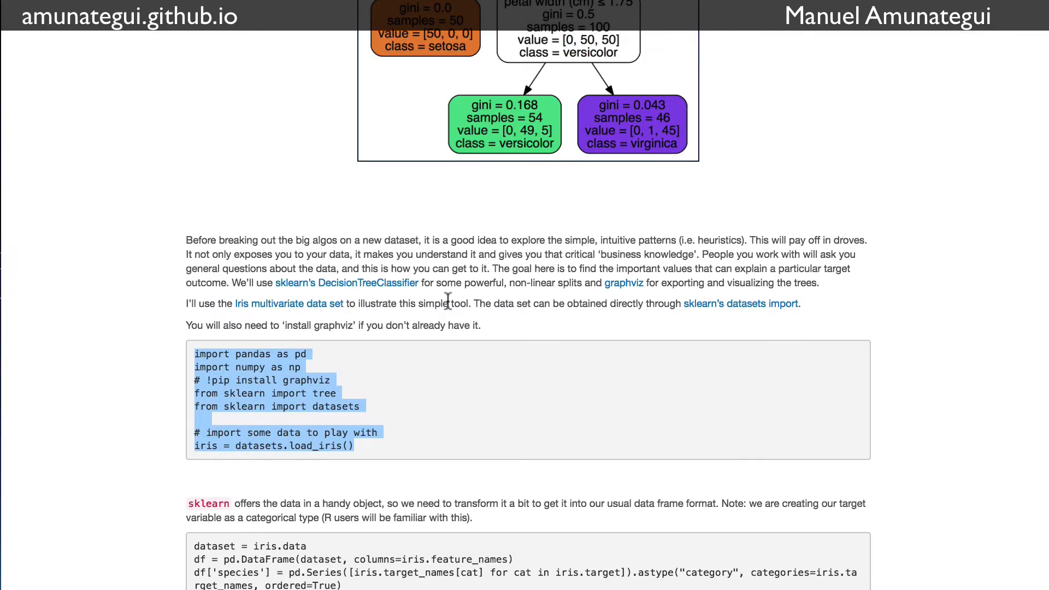
scroll("down", 3)
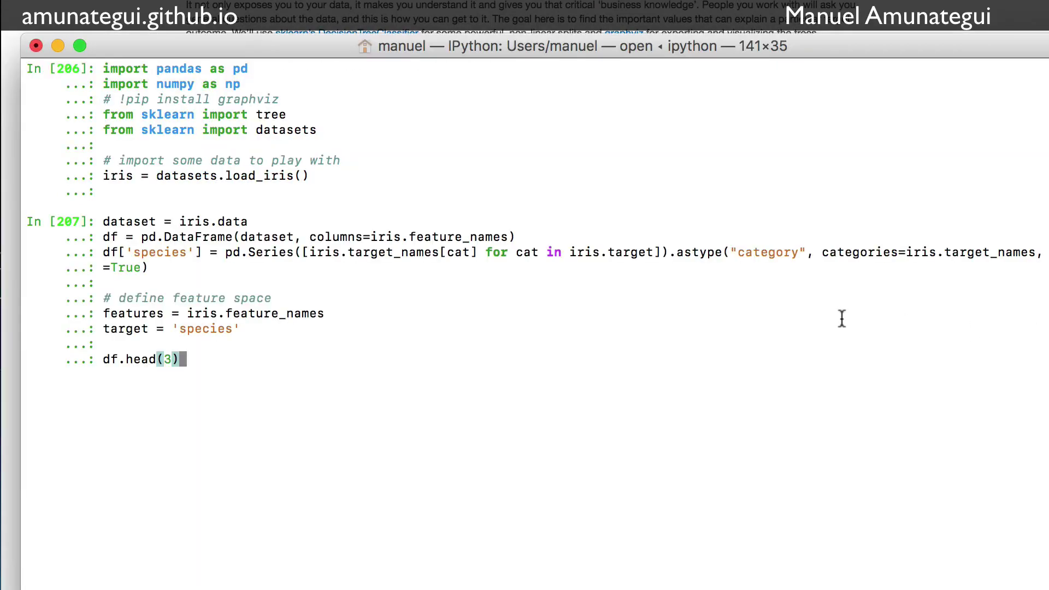
mouse_move(192, 231)
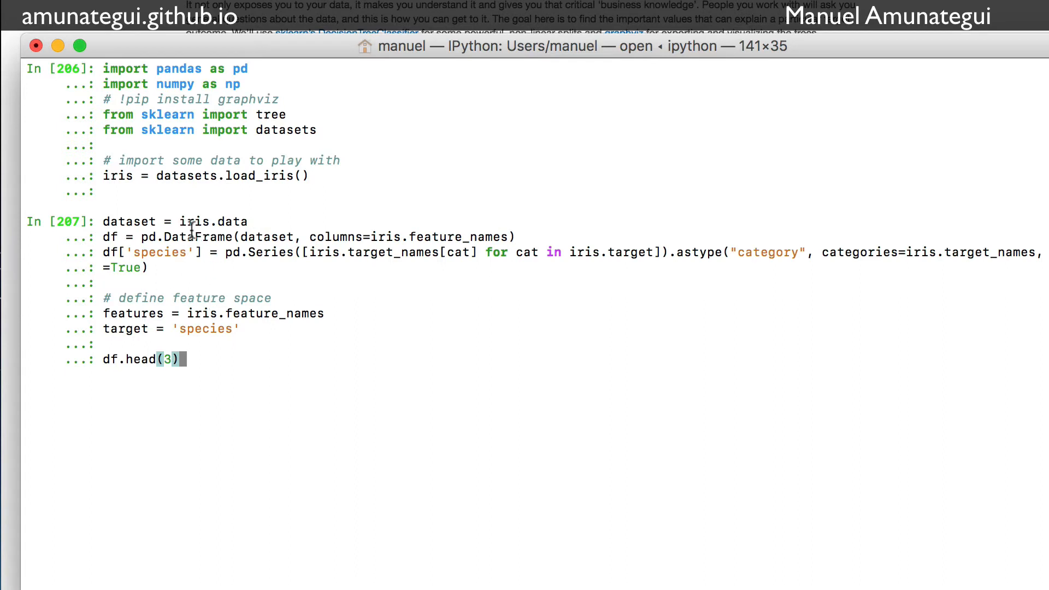
mouse_move(407, 241)
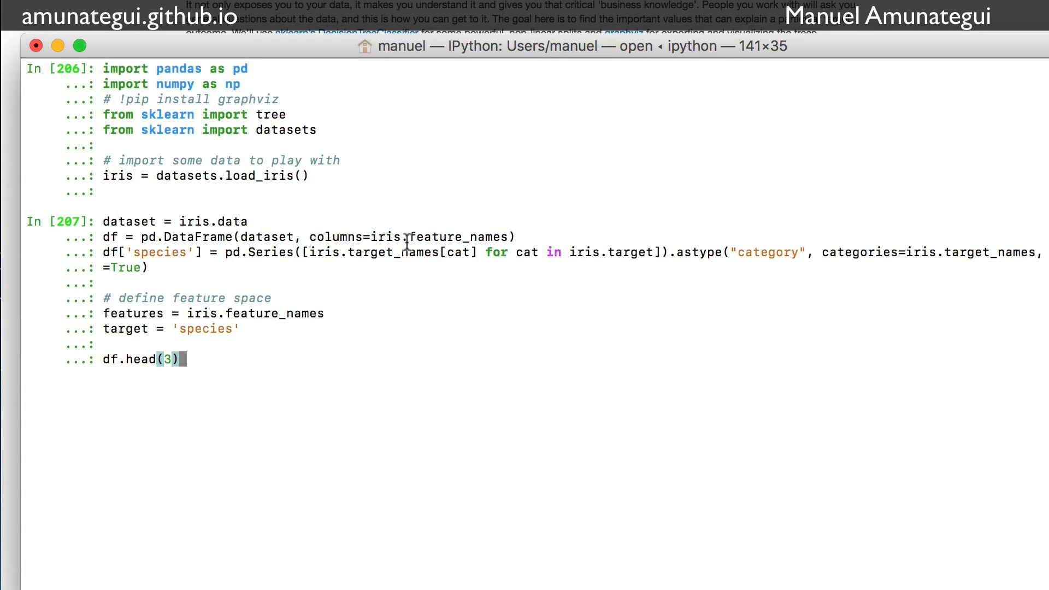
mouse_move(422, 315)
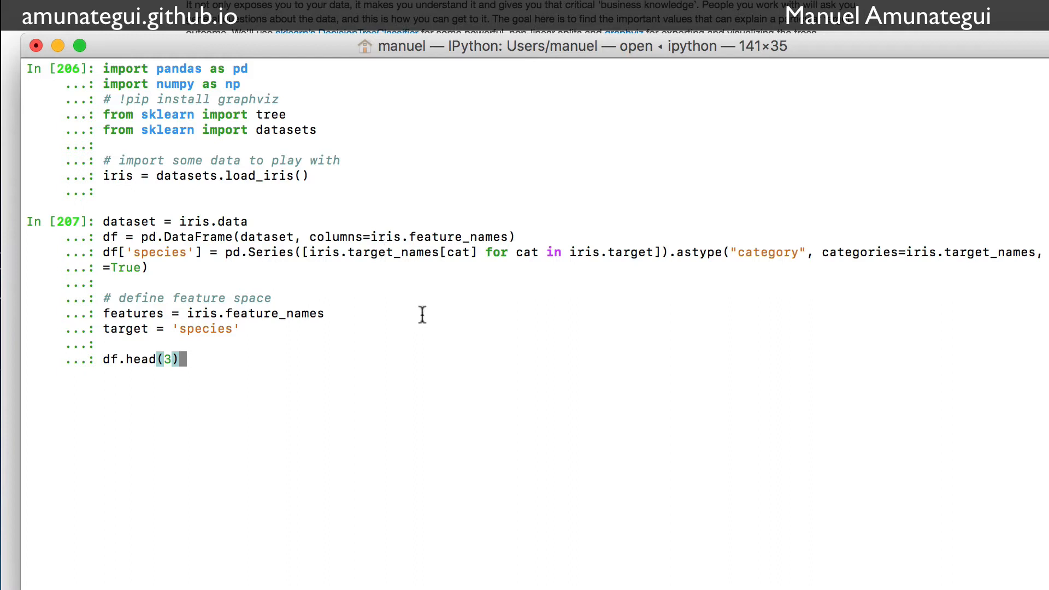
mouse_move(282, 288)
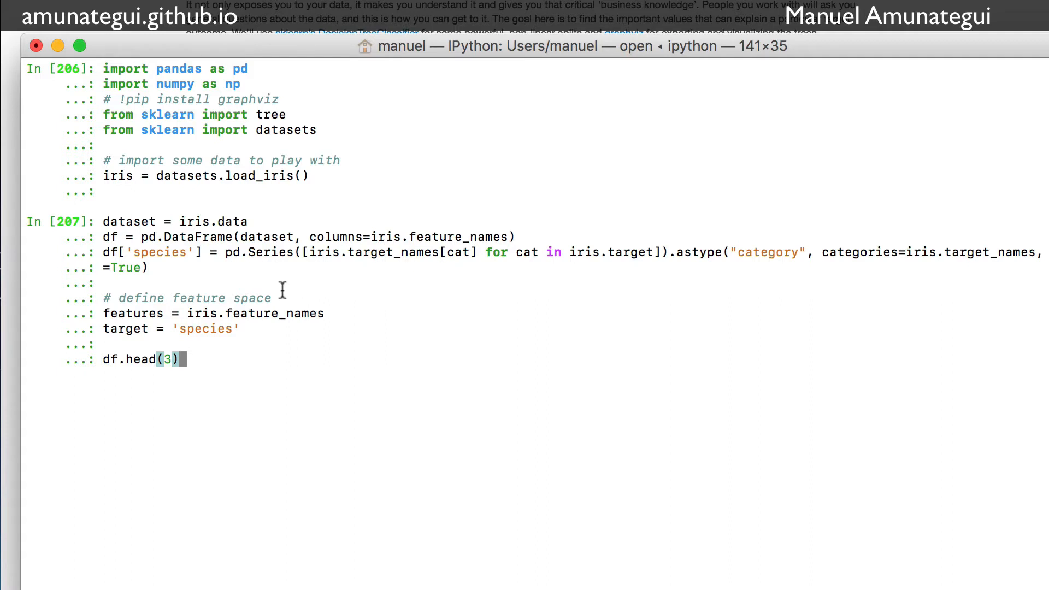
mouse_move(624, 269)
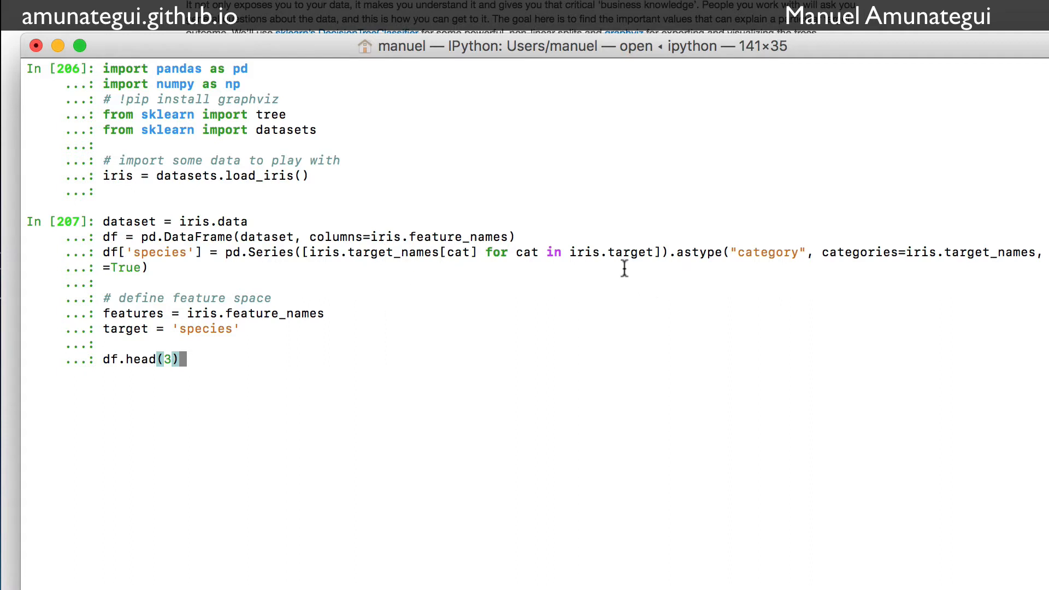
mouse_move(158, 237)
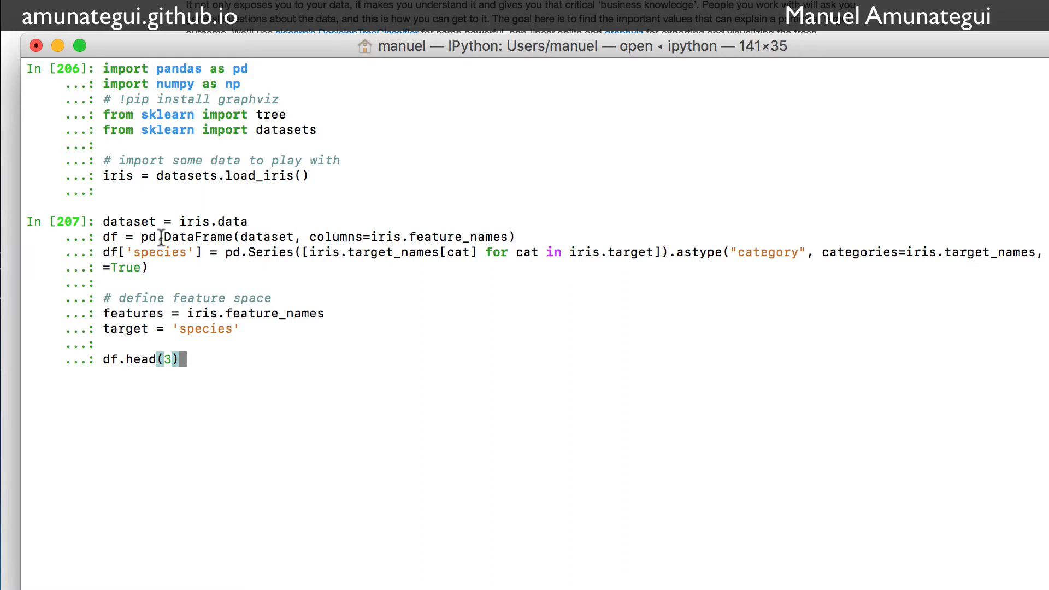
mouse_move(374, 239)
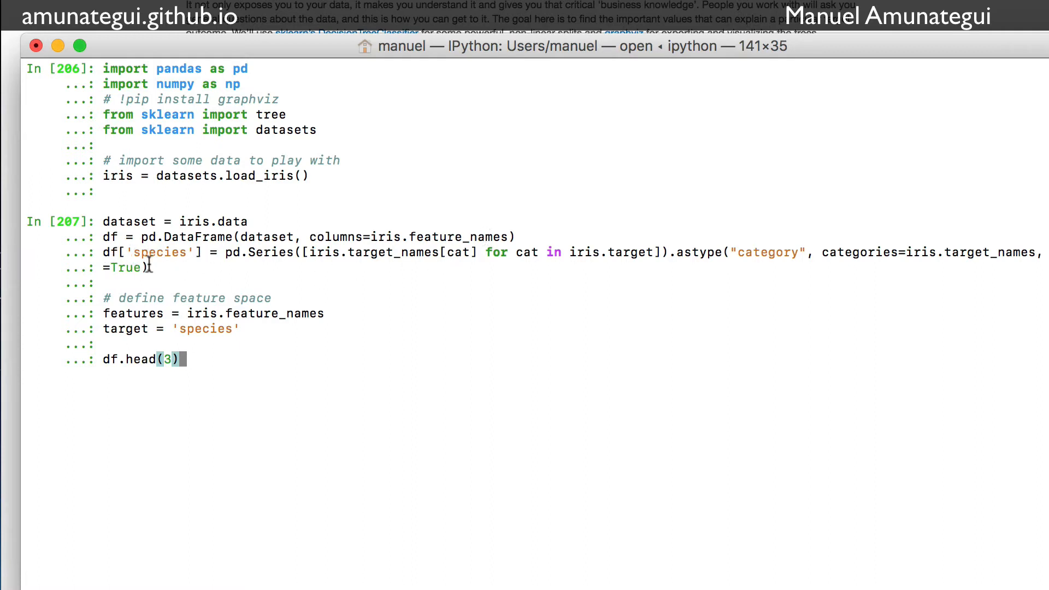
mouse_move(244, 267)
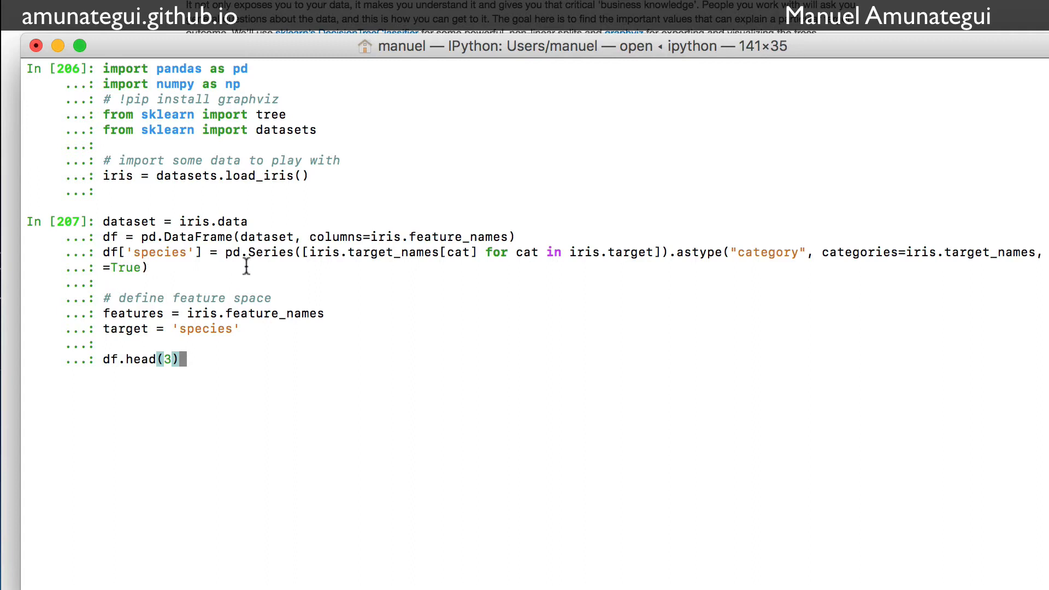
mouse_move(275, 267)
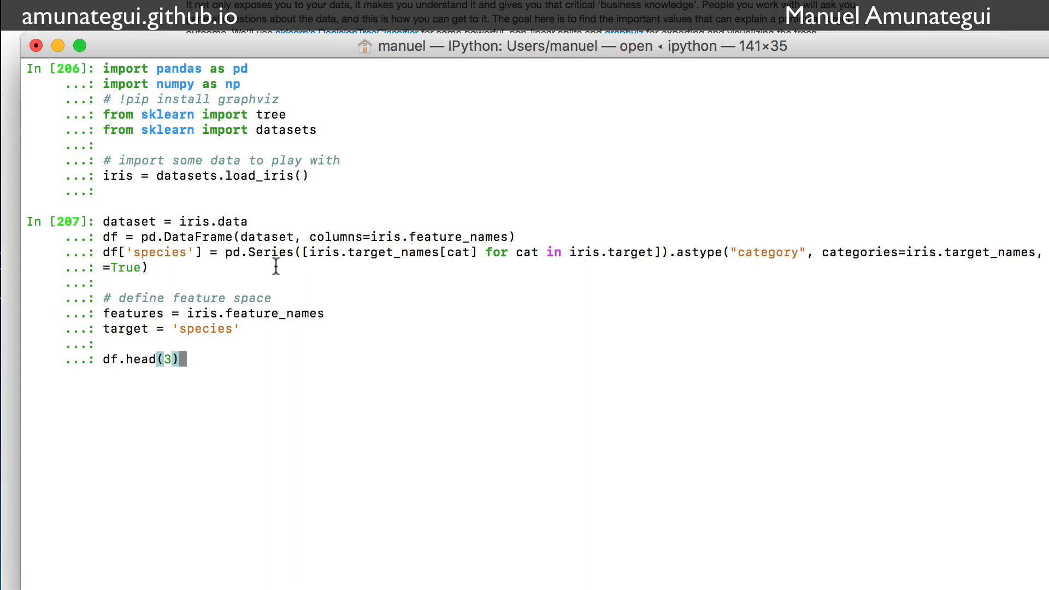
mouse_move(295, 266)
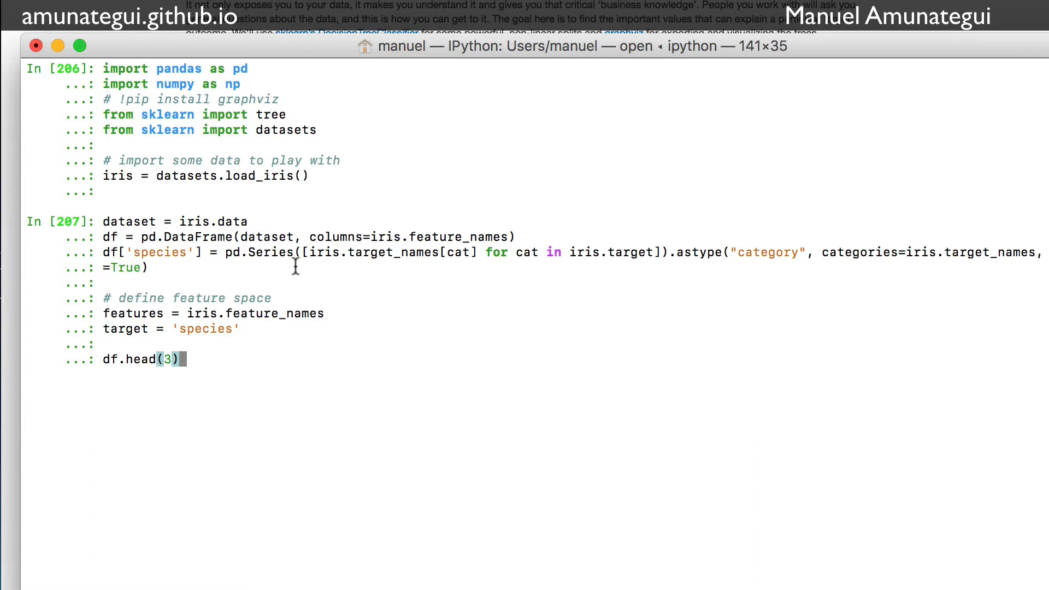
mouse_move(362, 268)
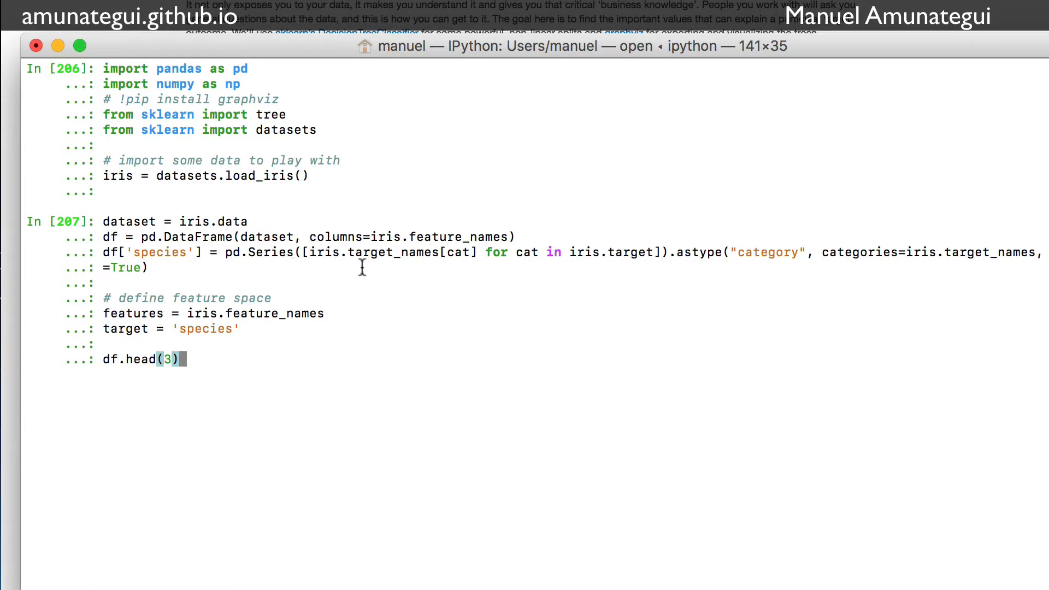
mouse_move(432, 262)
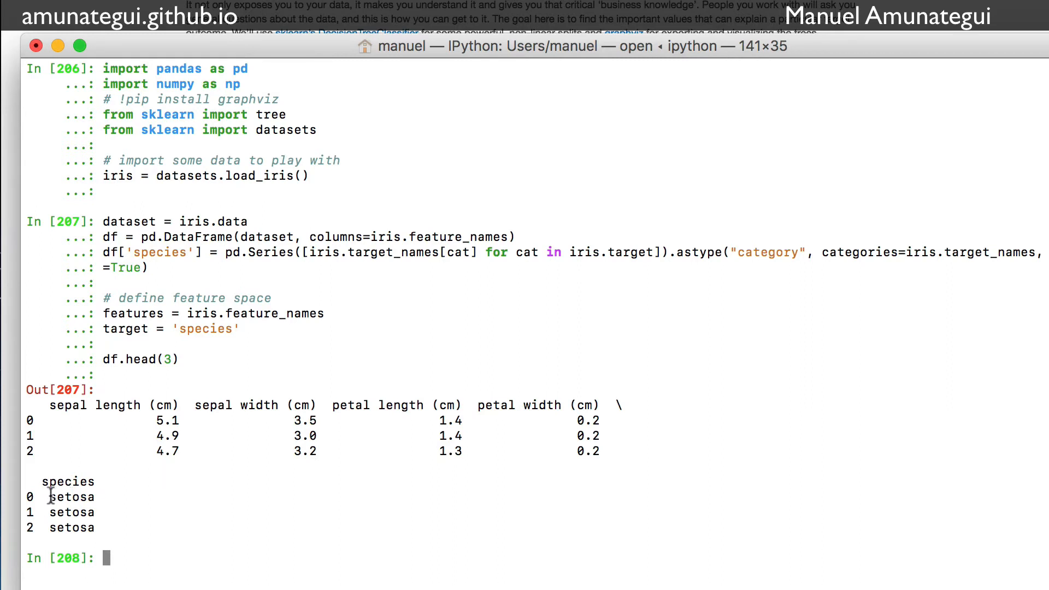
mouse_move(149, 511)
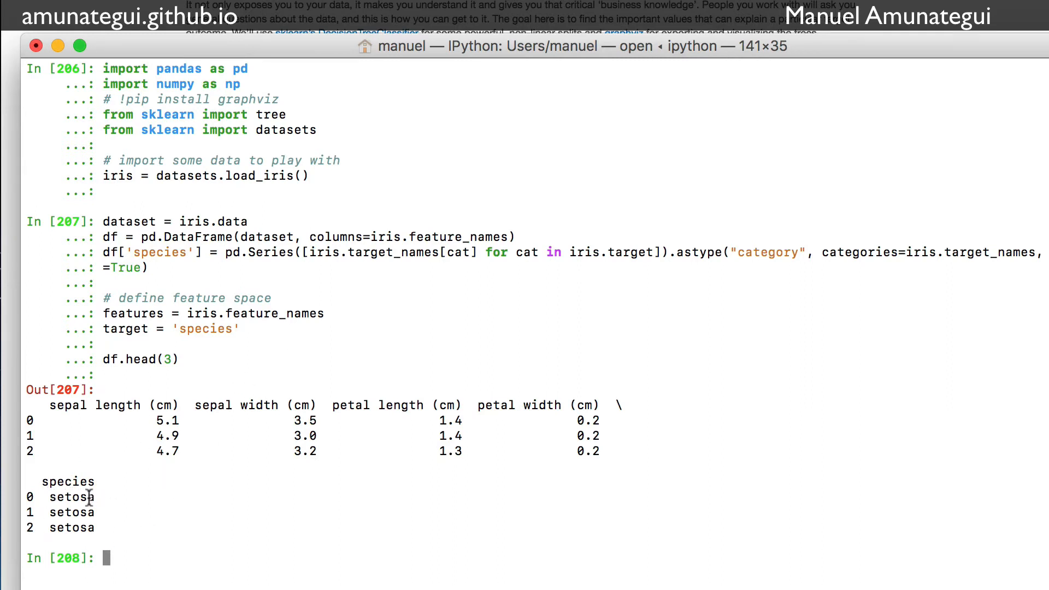
mouse_move(172, 495)
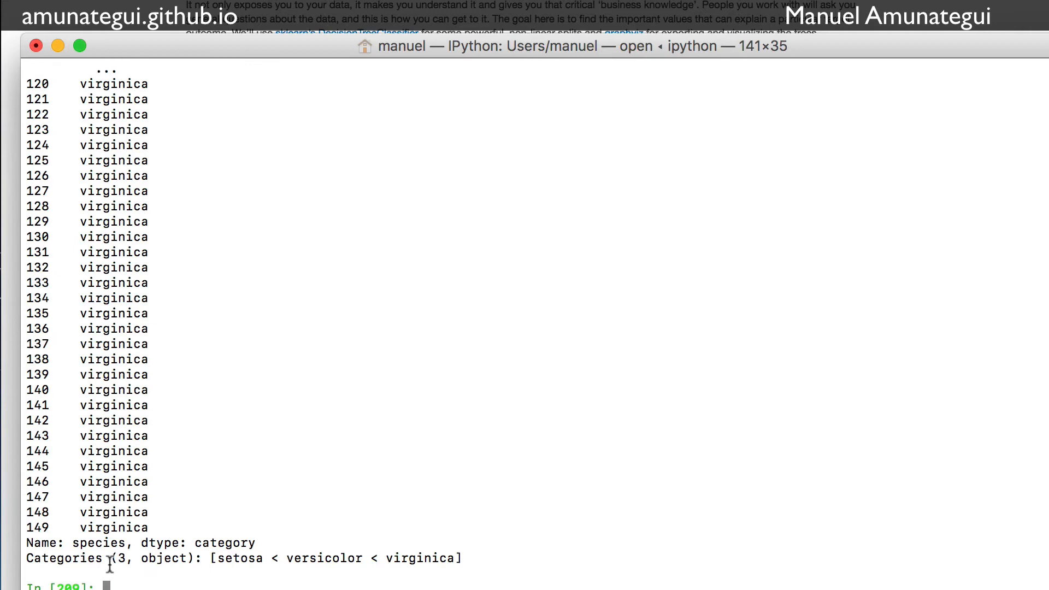
mouse_move(220, 561)
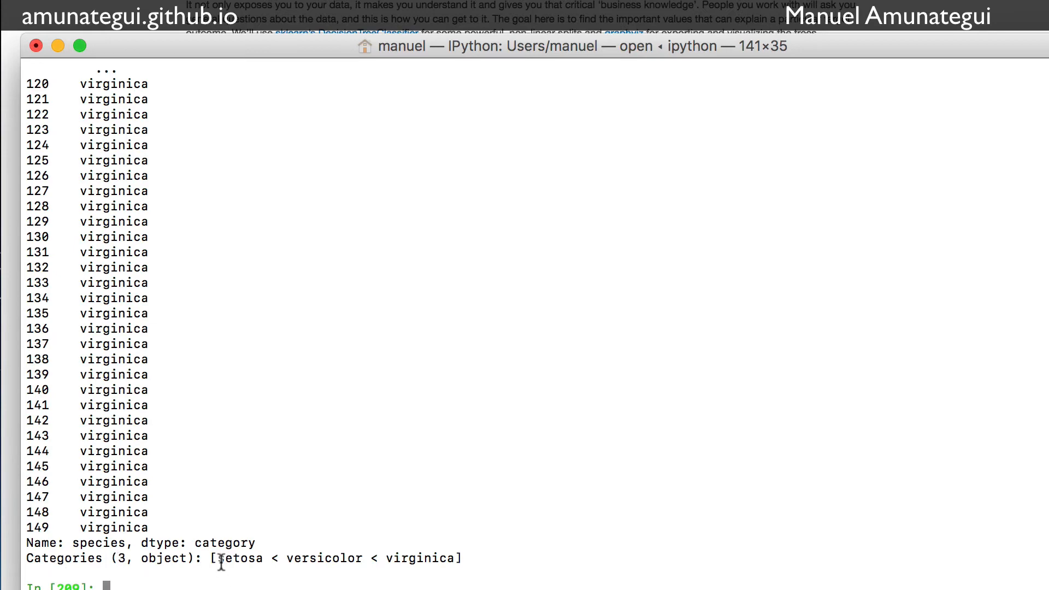
mouse_move(420, 573)
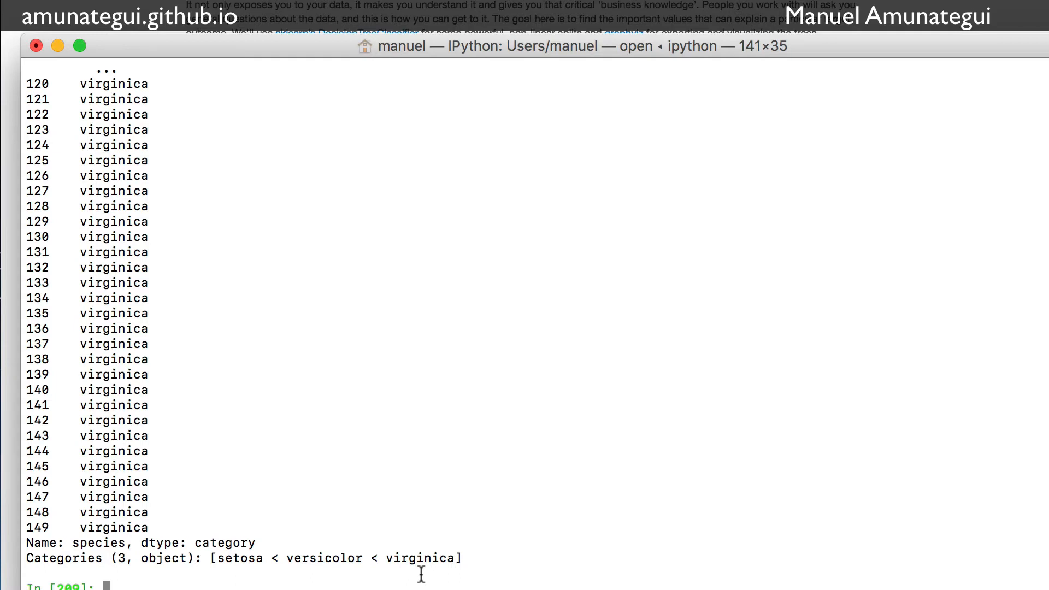
mouse_move(503, 359)
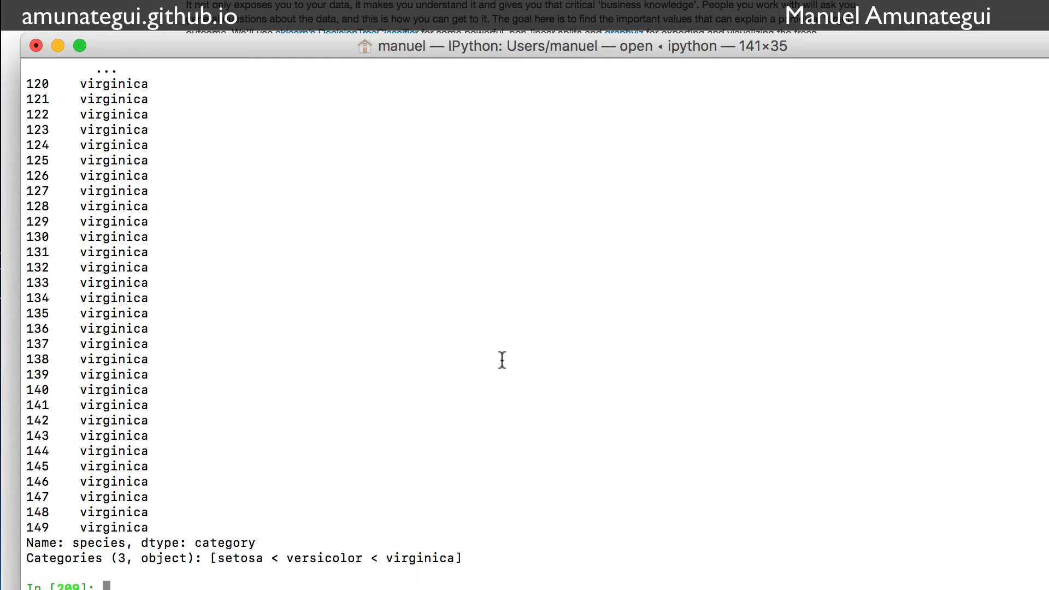
mouse_move(565, 30)
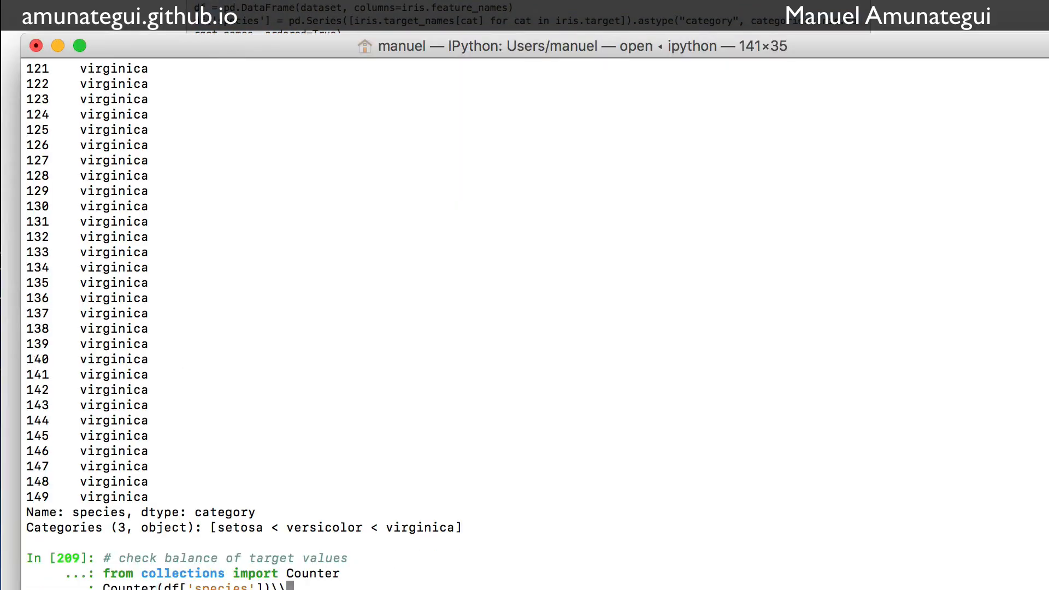
Run Counter(df['species']) to confirm 50 setosa, 50 versicolor and 50 virginica.
key("Return")
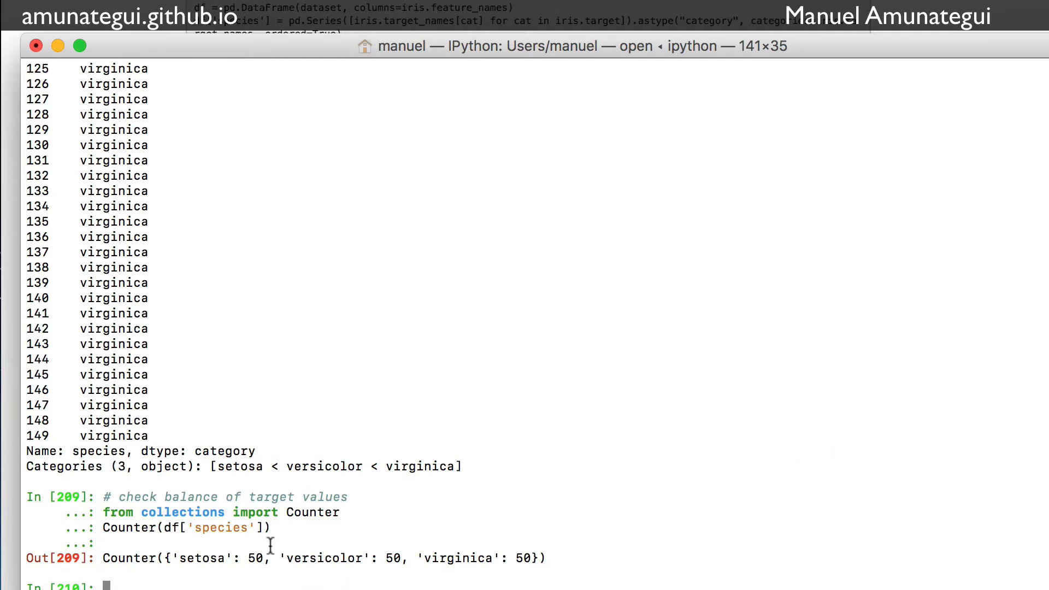
mouse_move(472, 580)
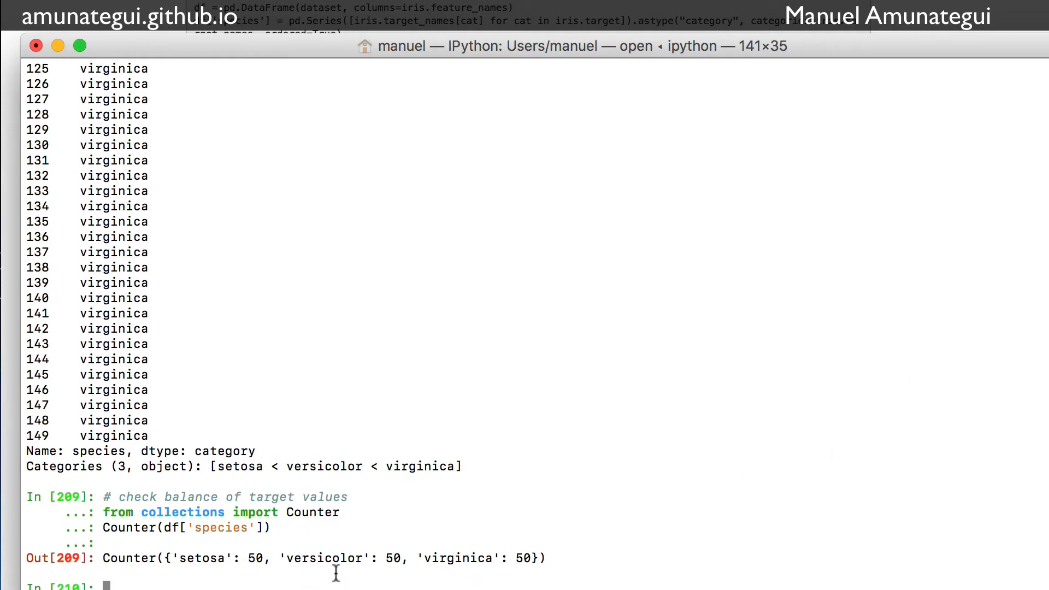
mouse_move(215, 574)
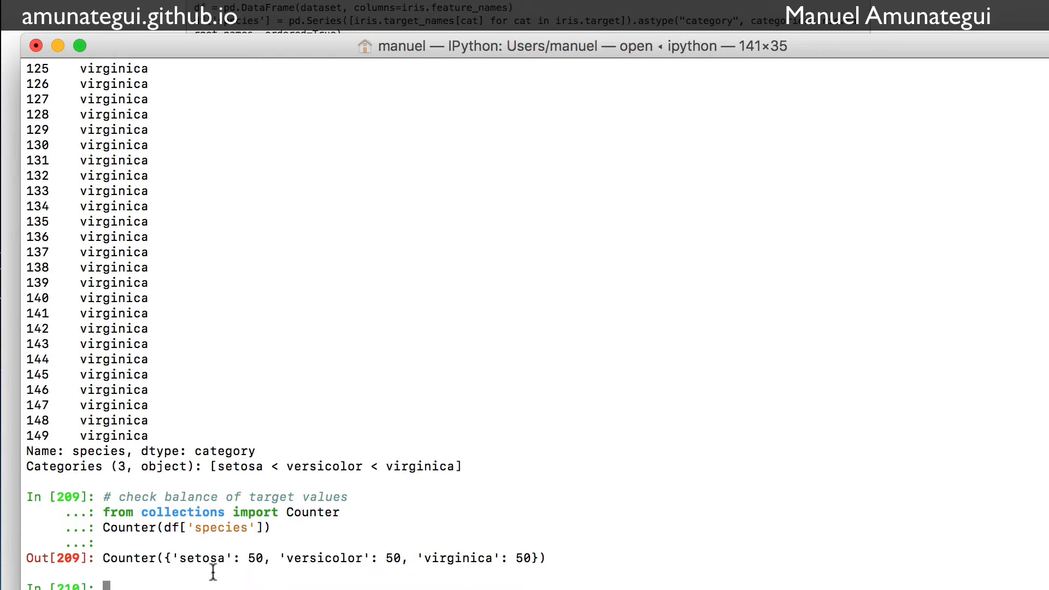
mouse_move(761, 43)
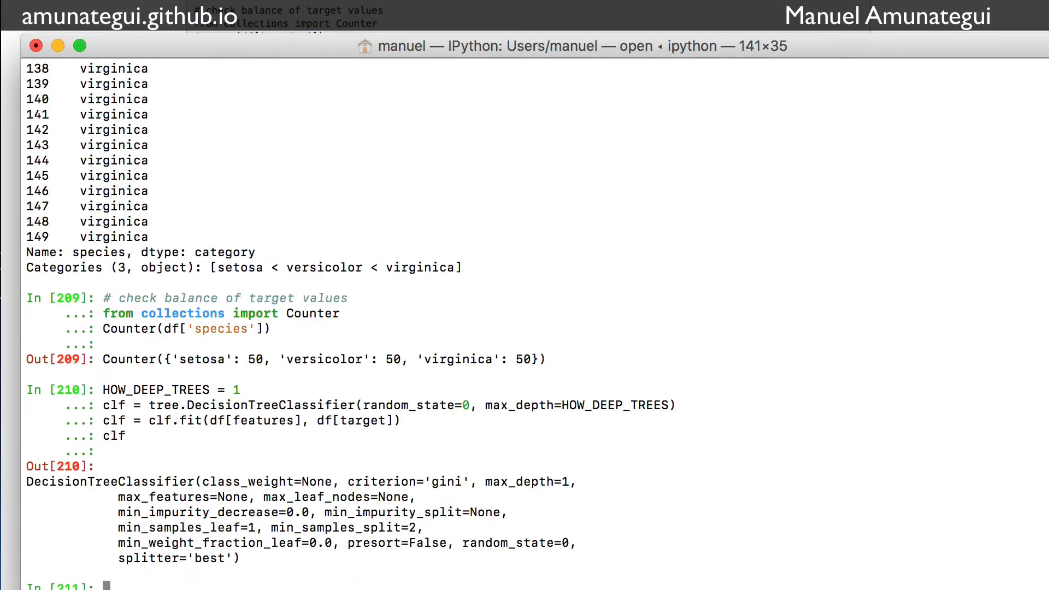
mouse_move(499, 394)
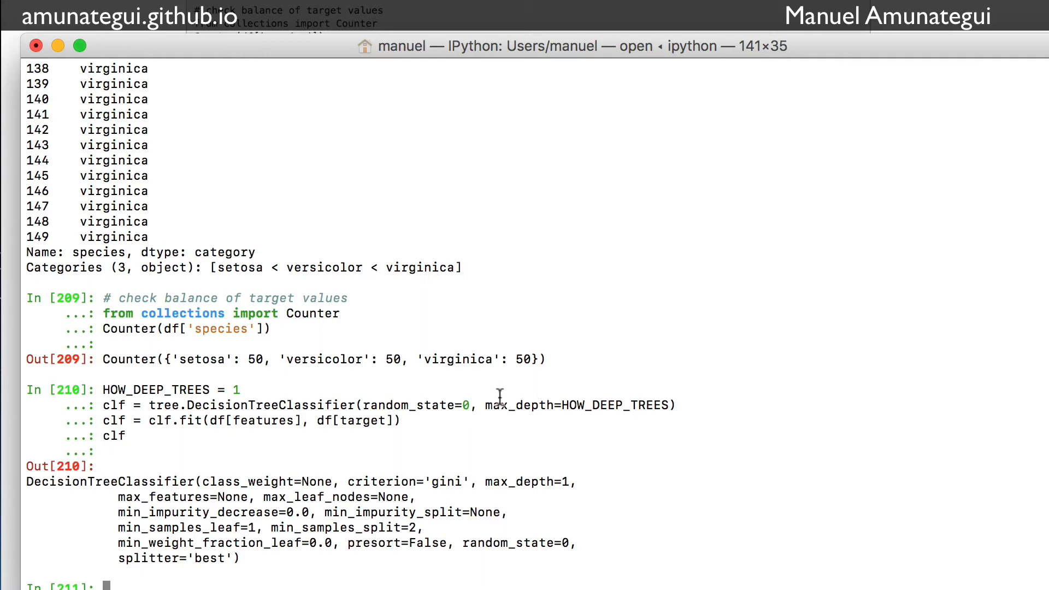
mouse_move(232, 422)
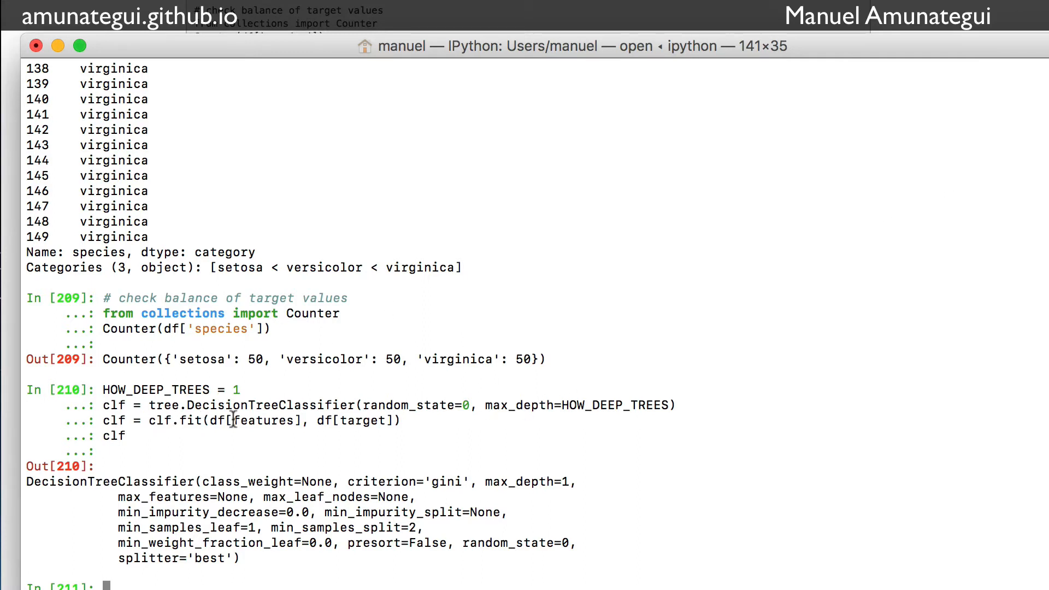
mouse_move(624, 409)
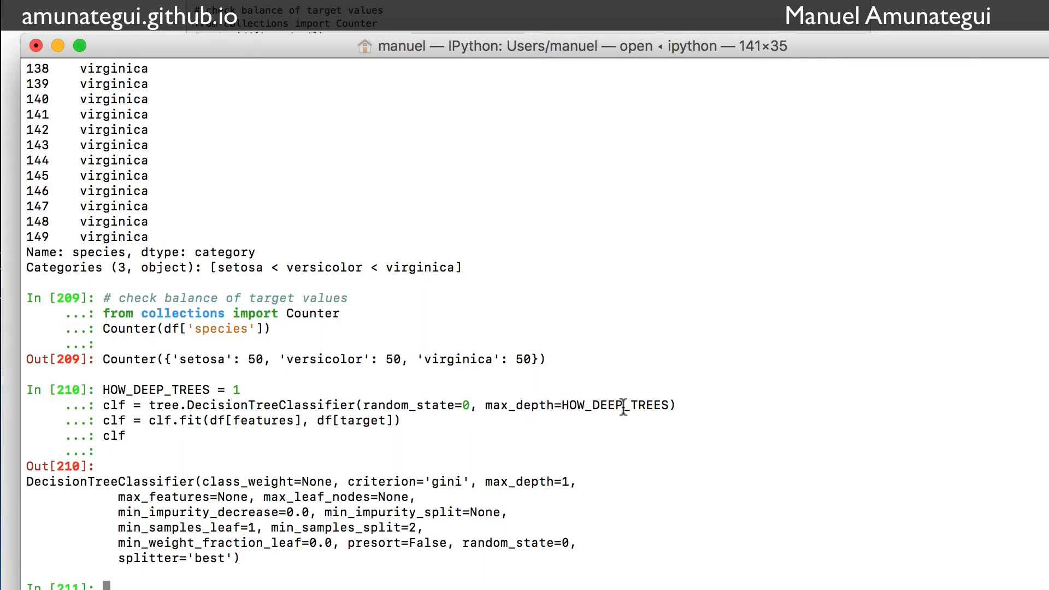
mouse_move(207, 420)
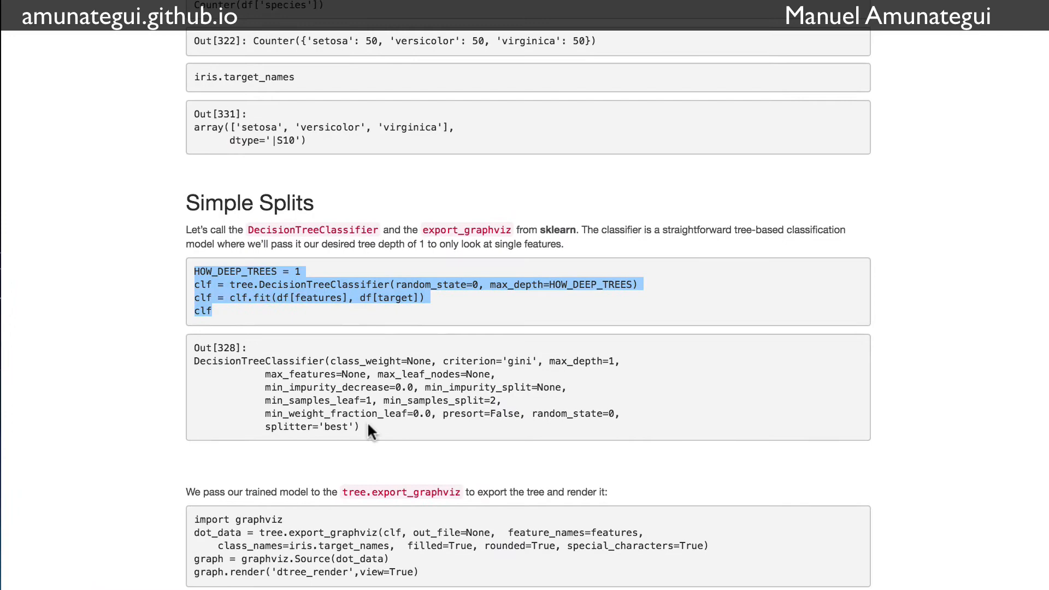
Scroll the blog post to the Simple Splits section with the depth-1 classifier code.
scroll("down", 3)
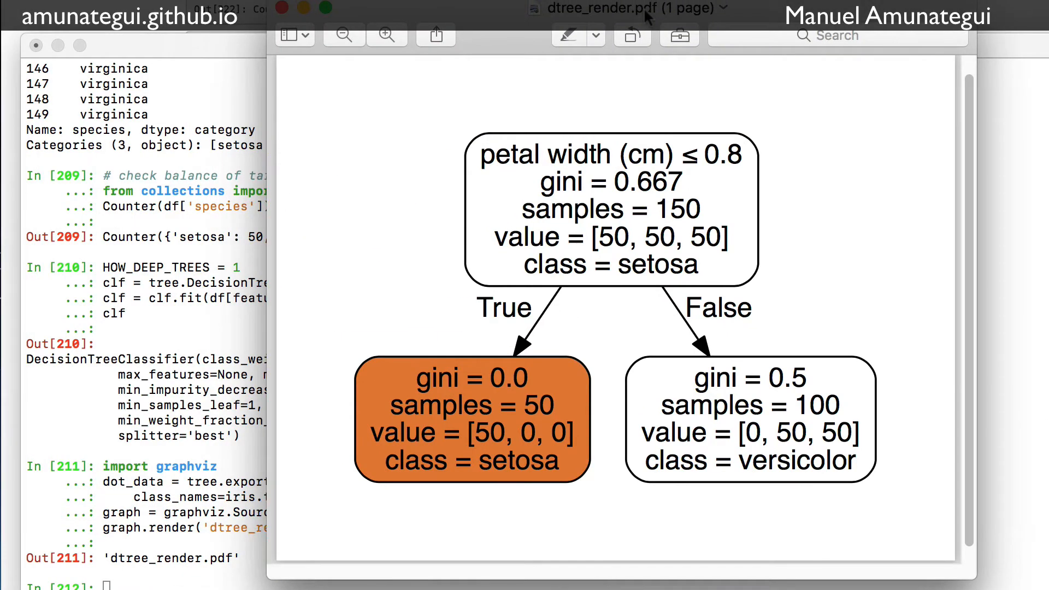
mouse_move(618, 172)
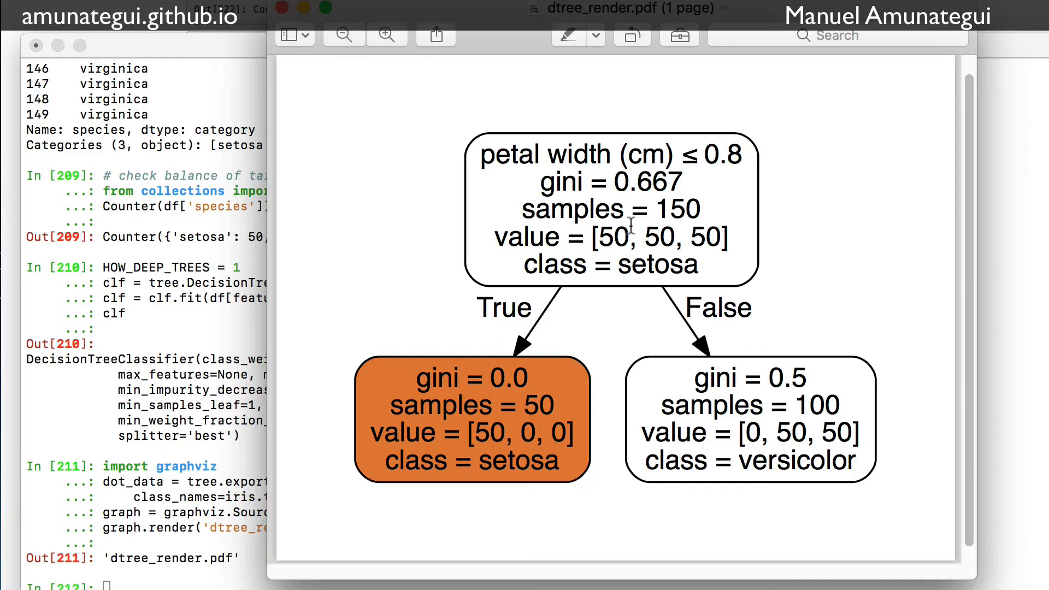
mouse_move(577, 224)
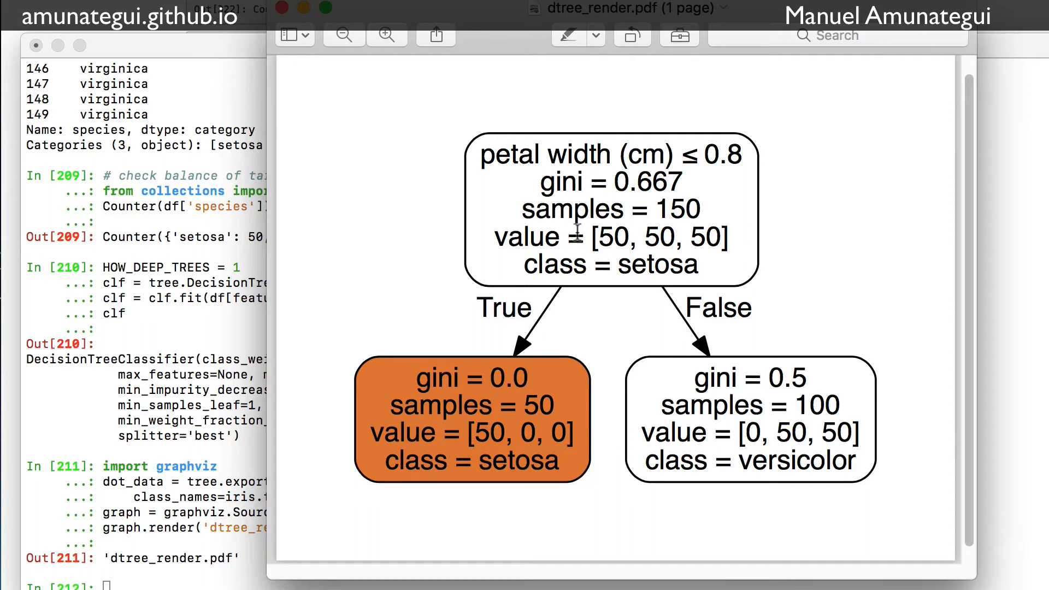
mouse_move(703, 170)
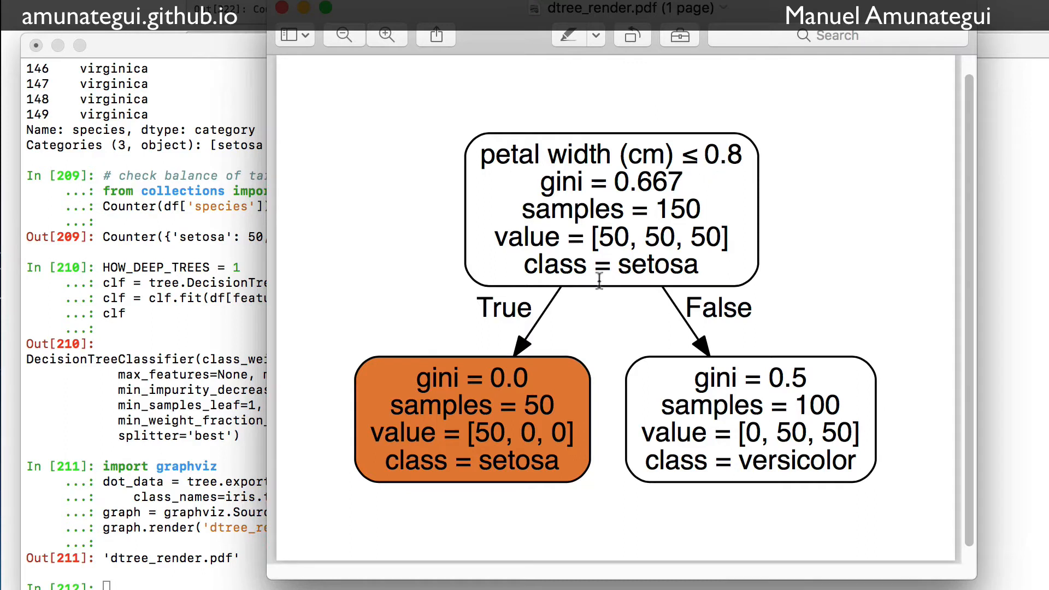
mouse_move(507, 415)
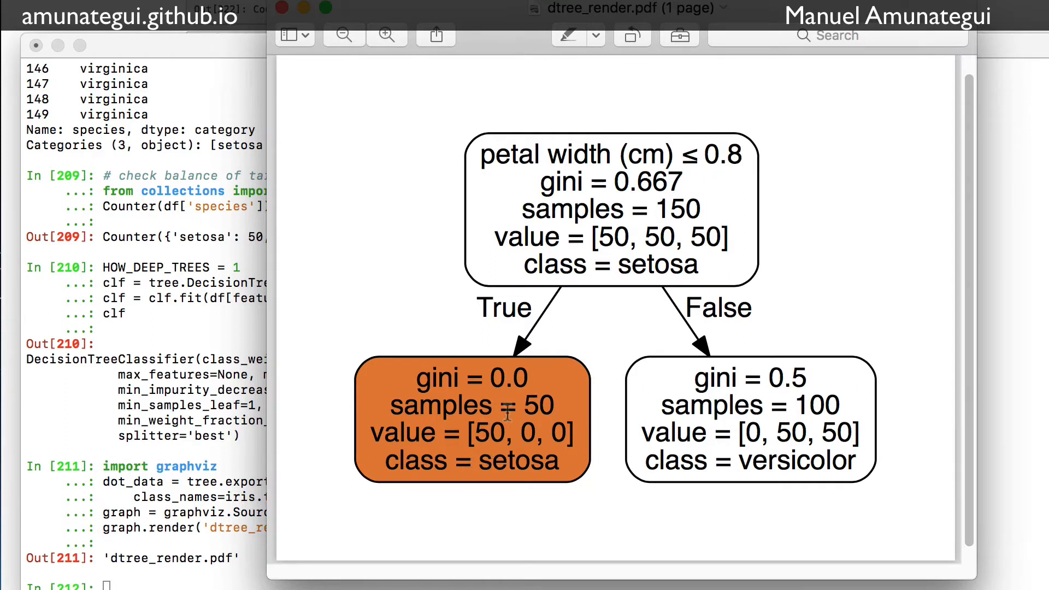
mouse_move(496, 461)
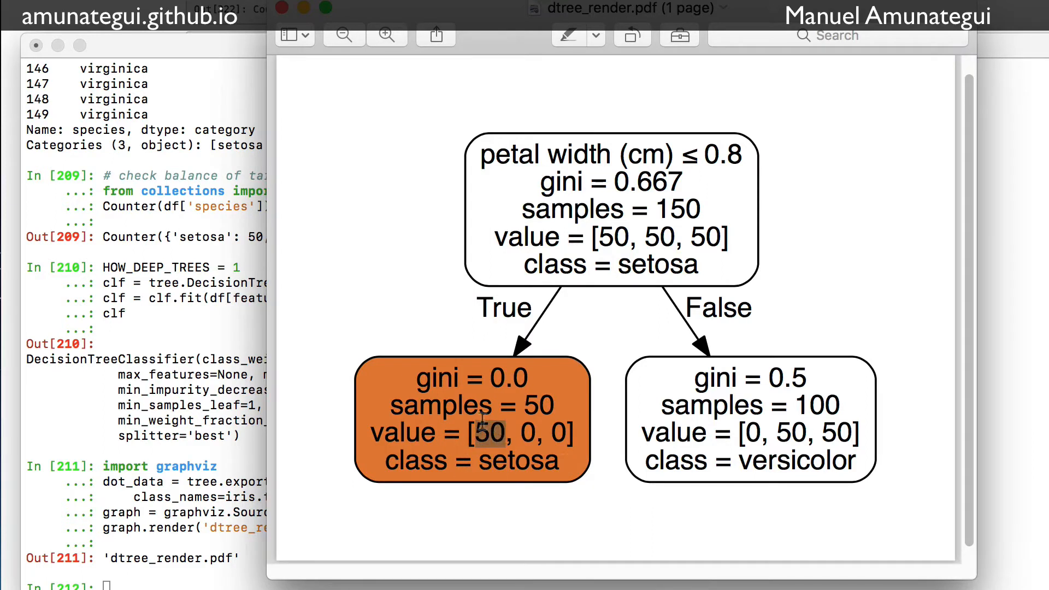
mouse_move(679, 407)
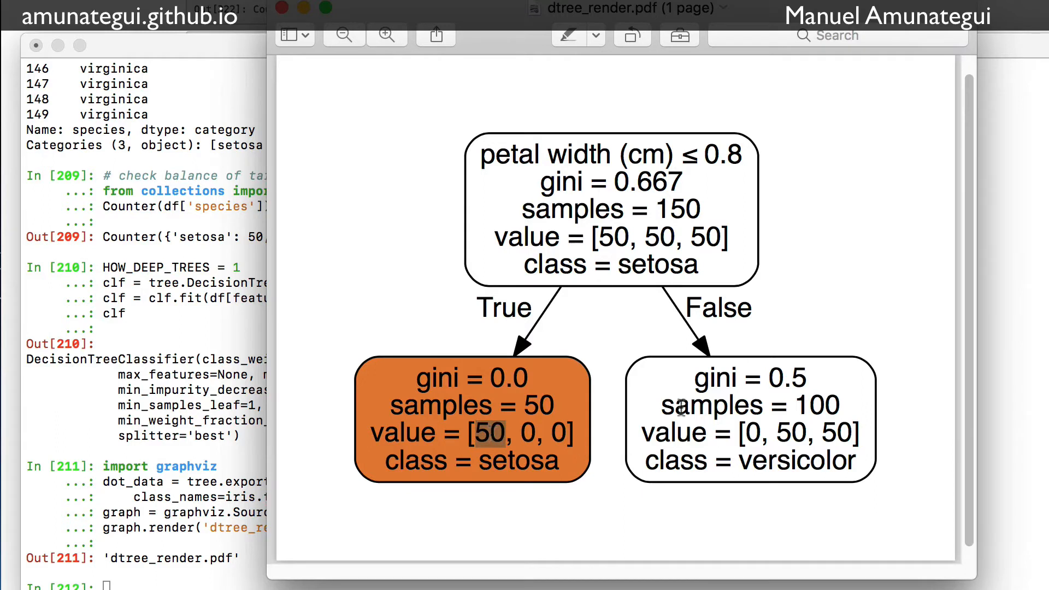
mouse_move(786, 432)
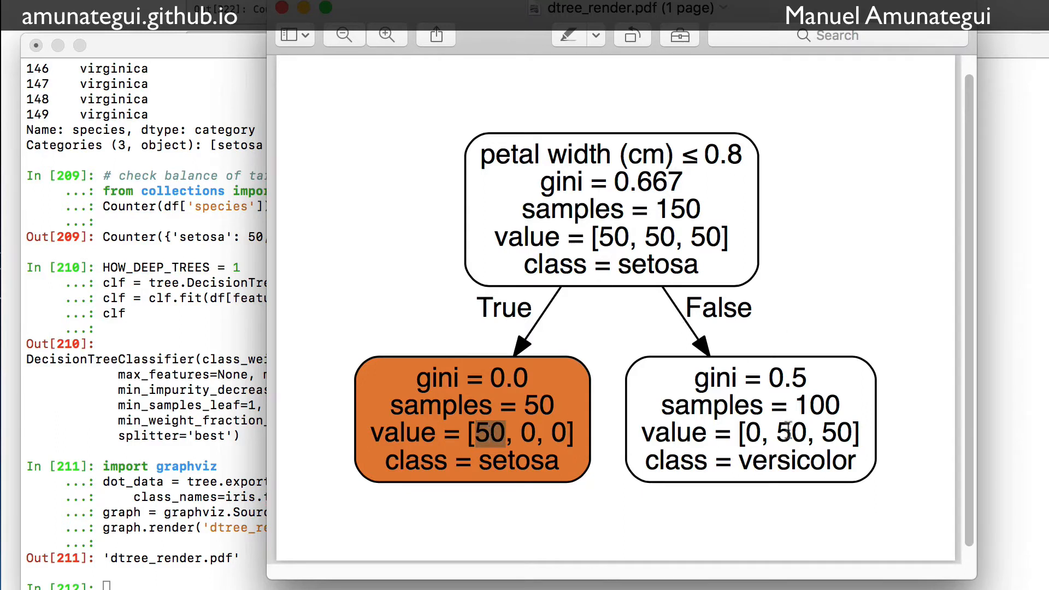
mouse_move(841, 407)
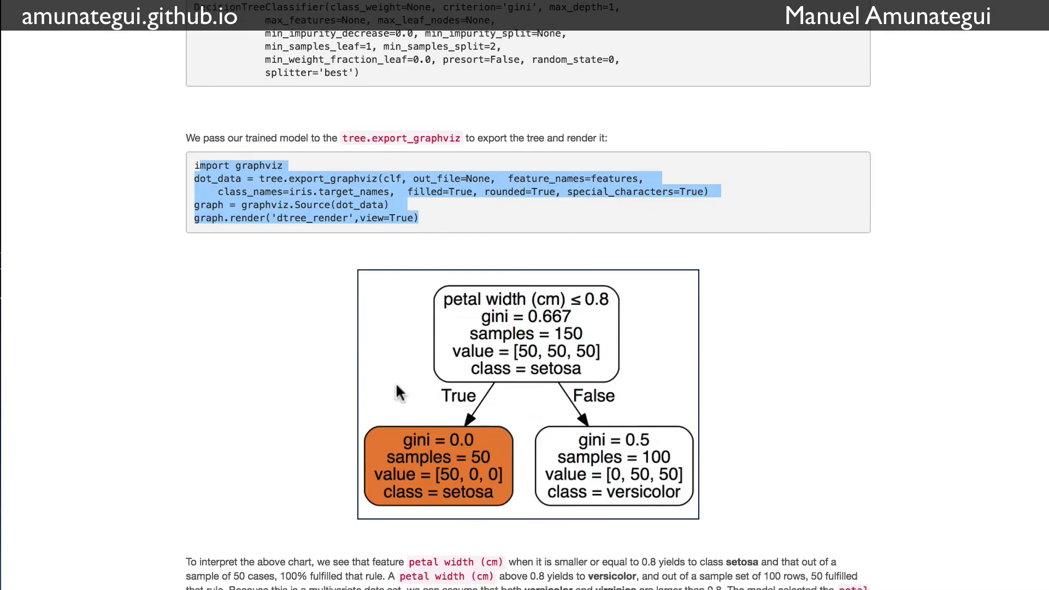
Scroll the blog to the tree.export_graphviz code block and rendered depth-1 tree image.
scroll("down", 3)
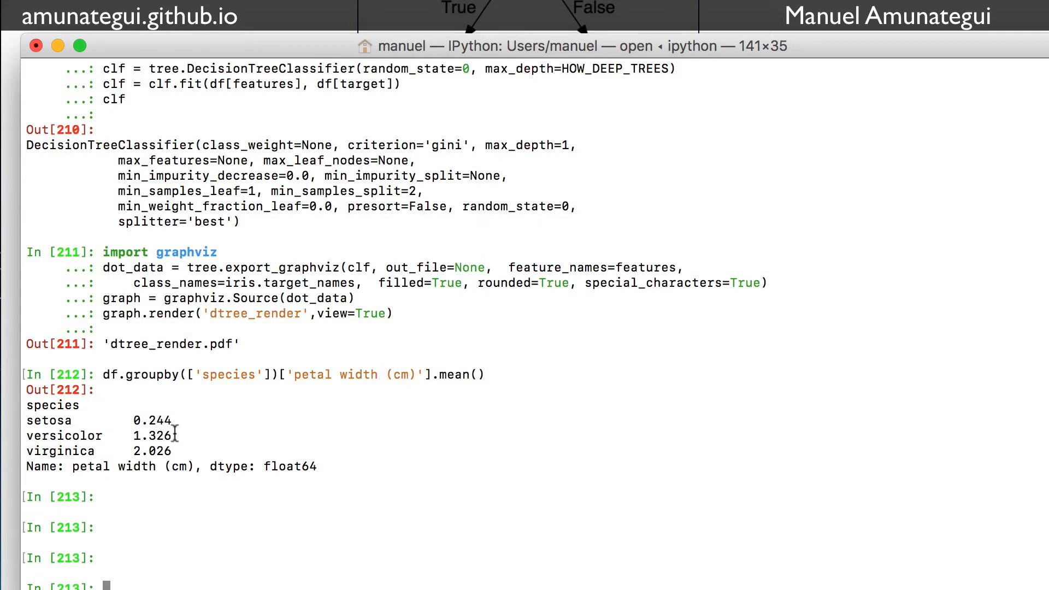
mouse_move(153, 436)
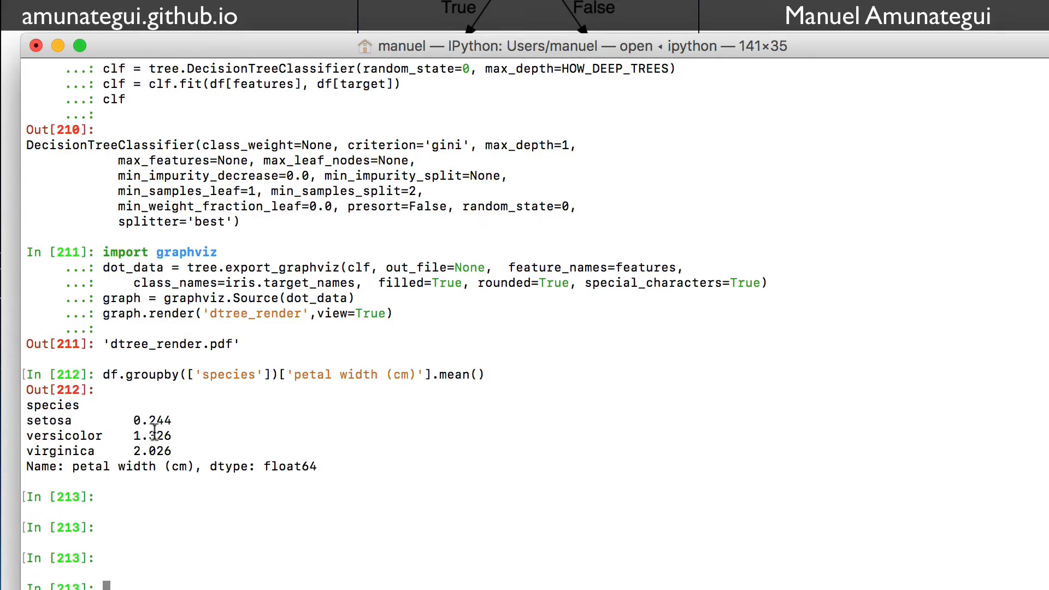
mouse_move(213, 383)
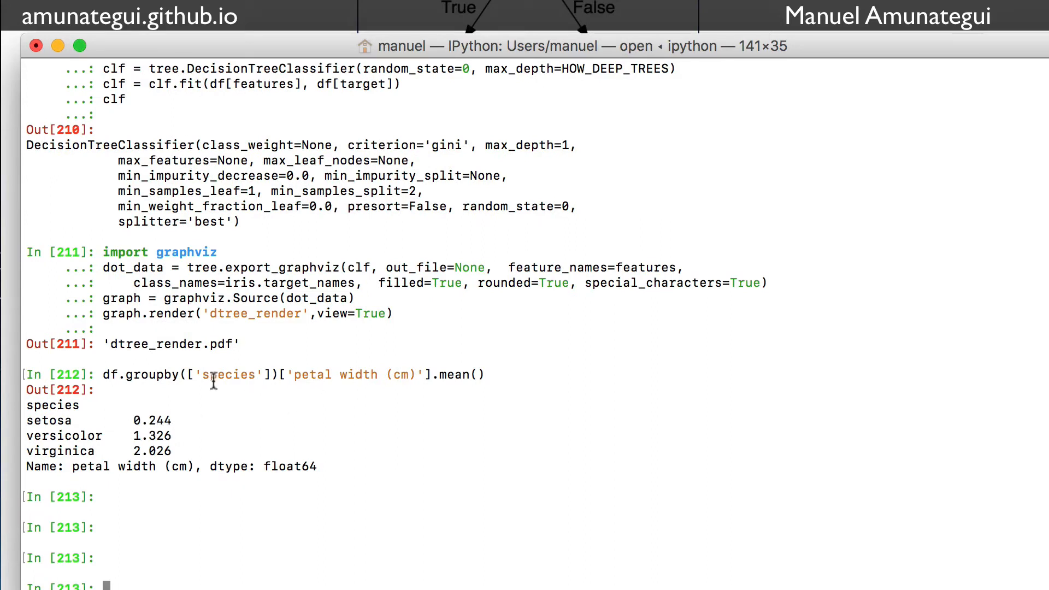
mouse_move(301, 389)
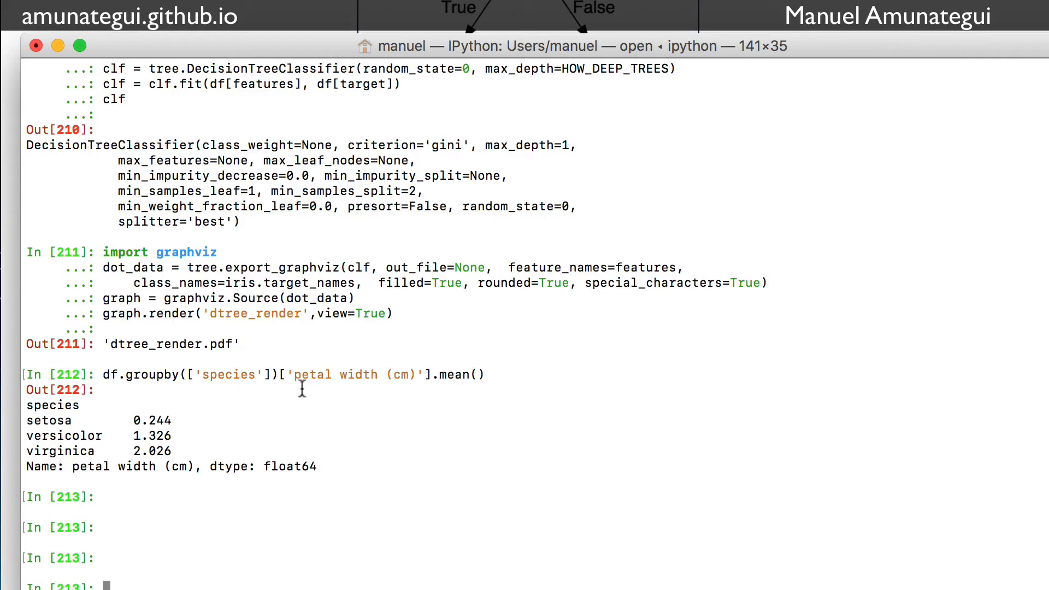
mouse_move(127, 461)
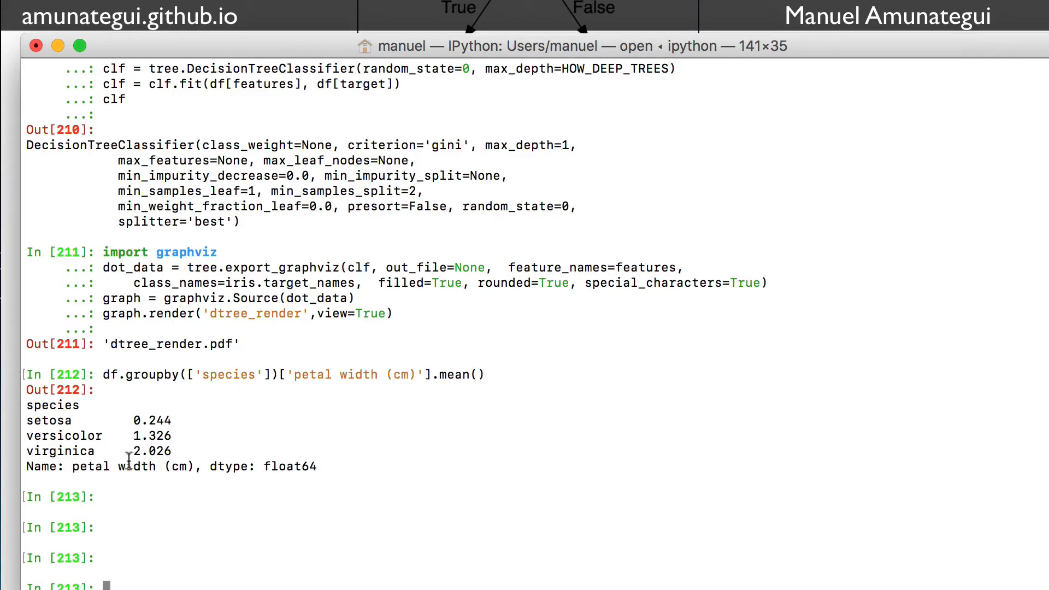
mouse_move(621, 77)
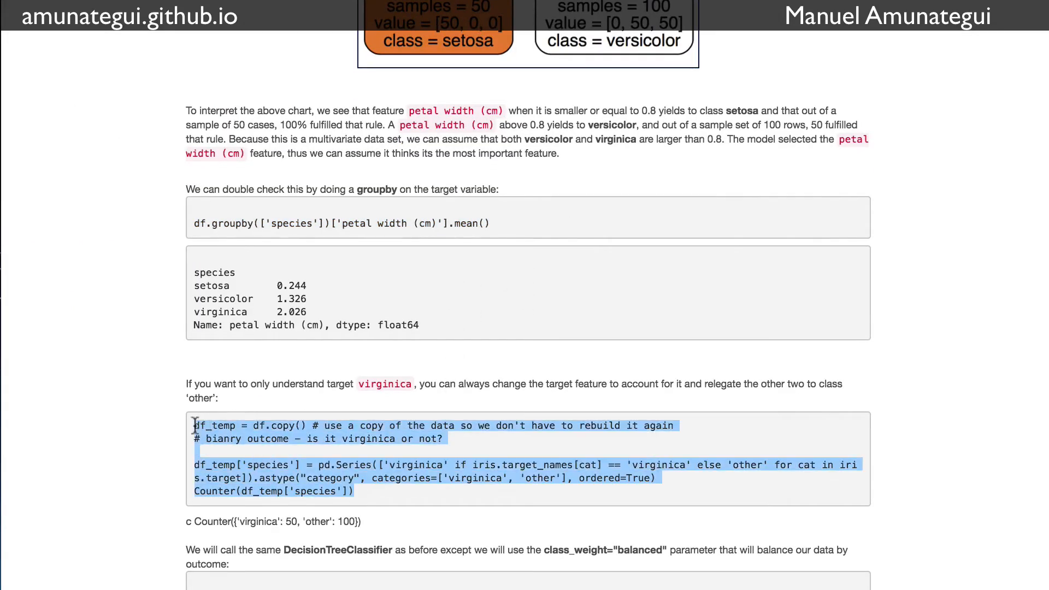
Scroll the blog back to the depth-1 tree diagram above the groupby check.
scroll("up", 3)
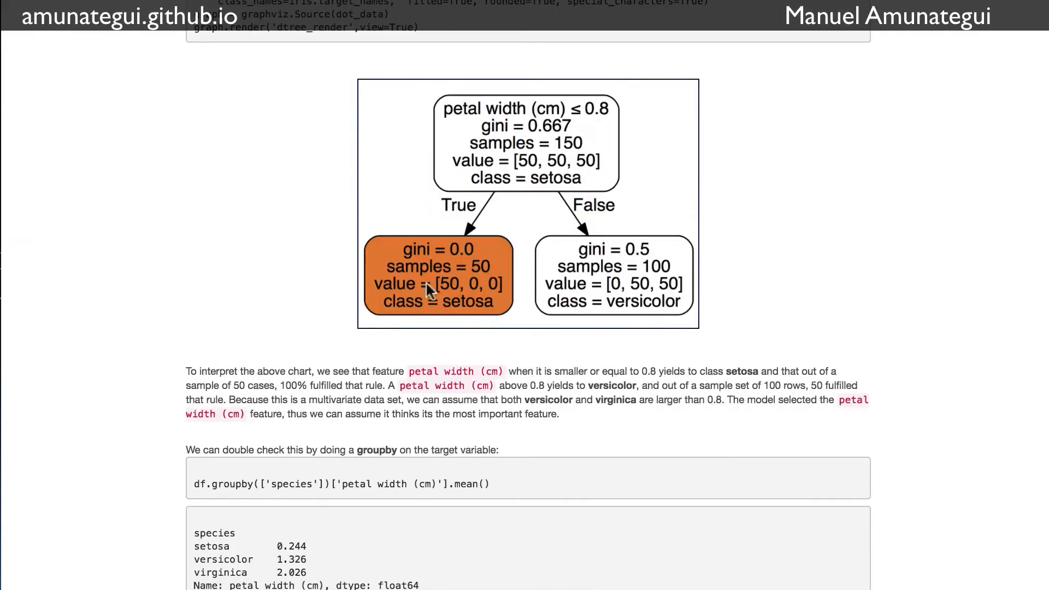
mouse_move(448, 288)
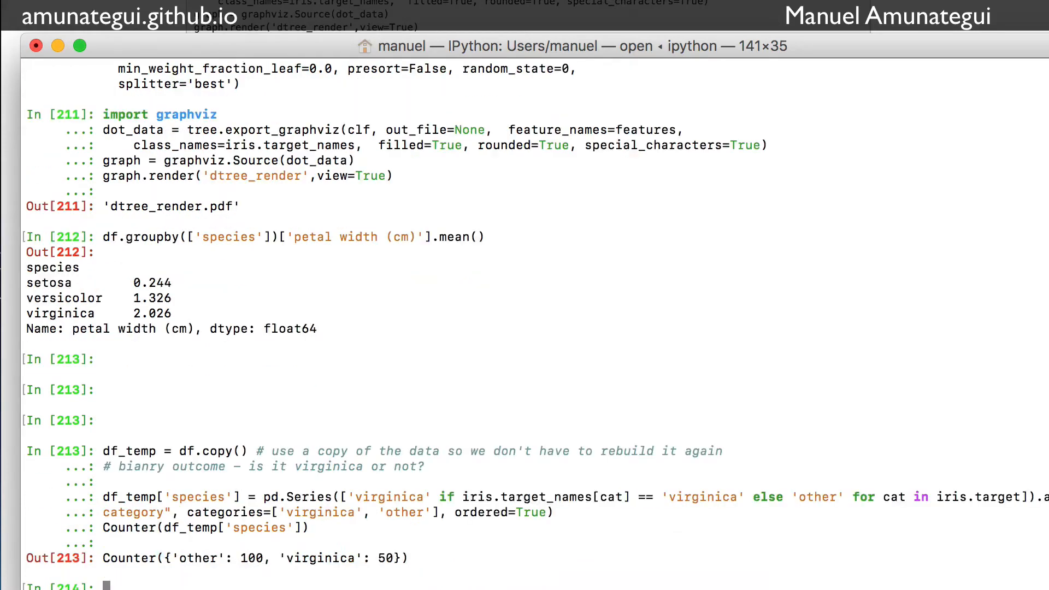
Recode species as virginica versus other in df_temp, counting 100 other and 50 virginica.
scroll("down", 3)
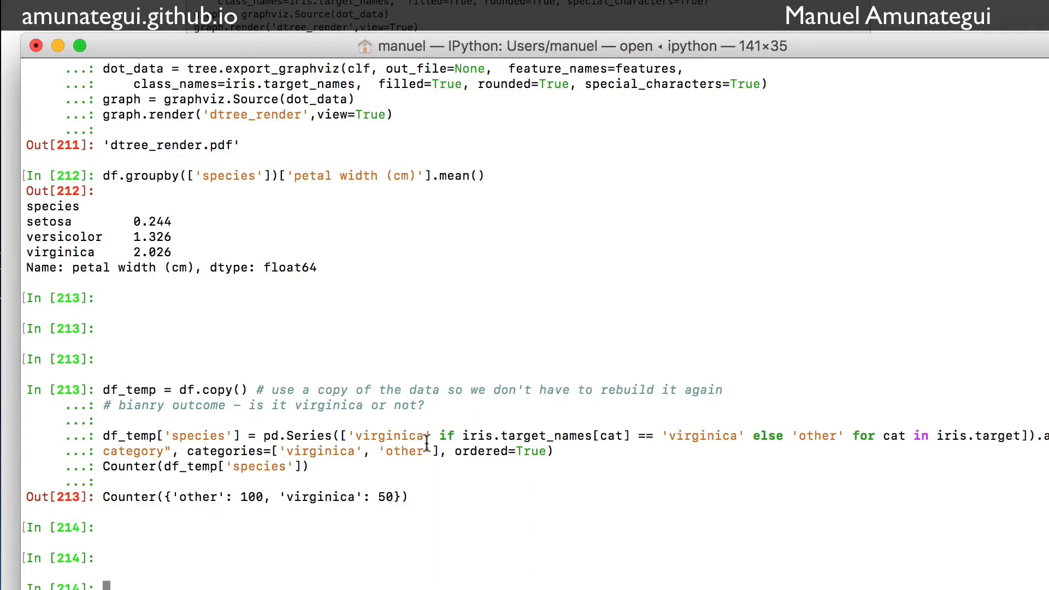
mouse_move(836, 442)
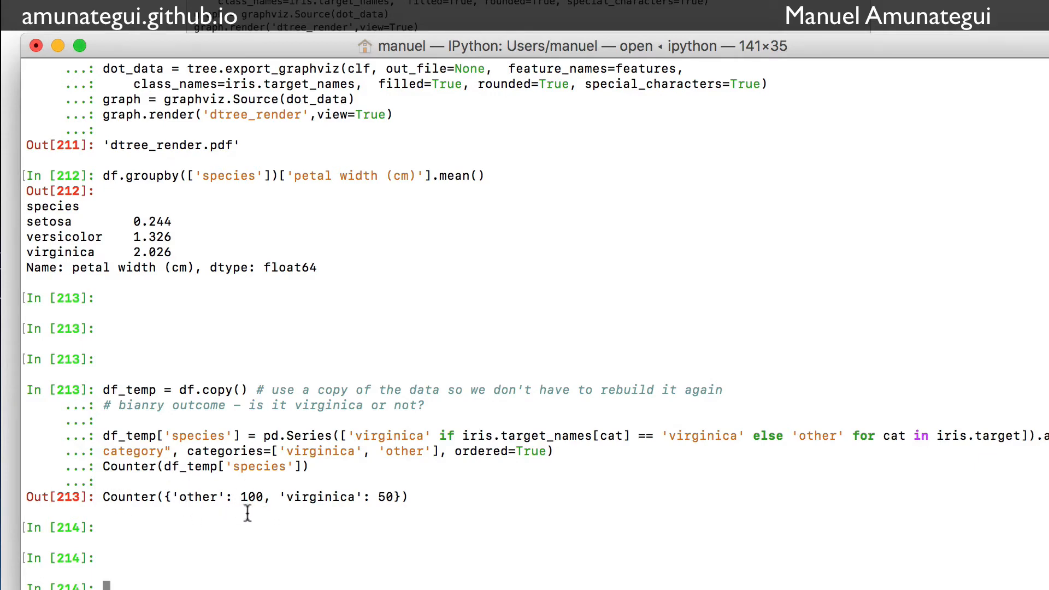
mouse_move(541, 45)
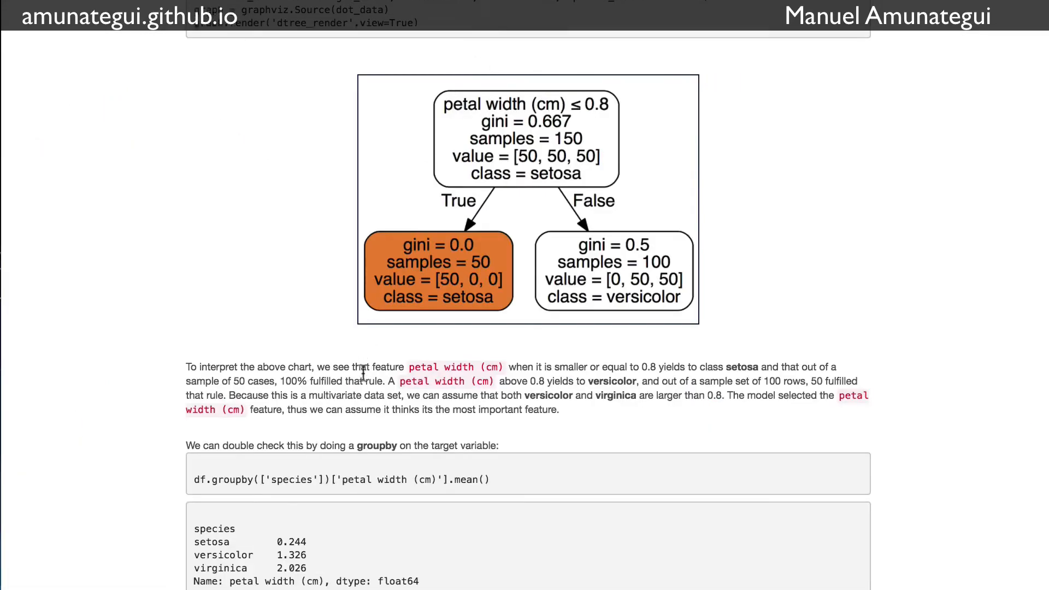
scroll("down", 3)
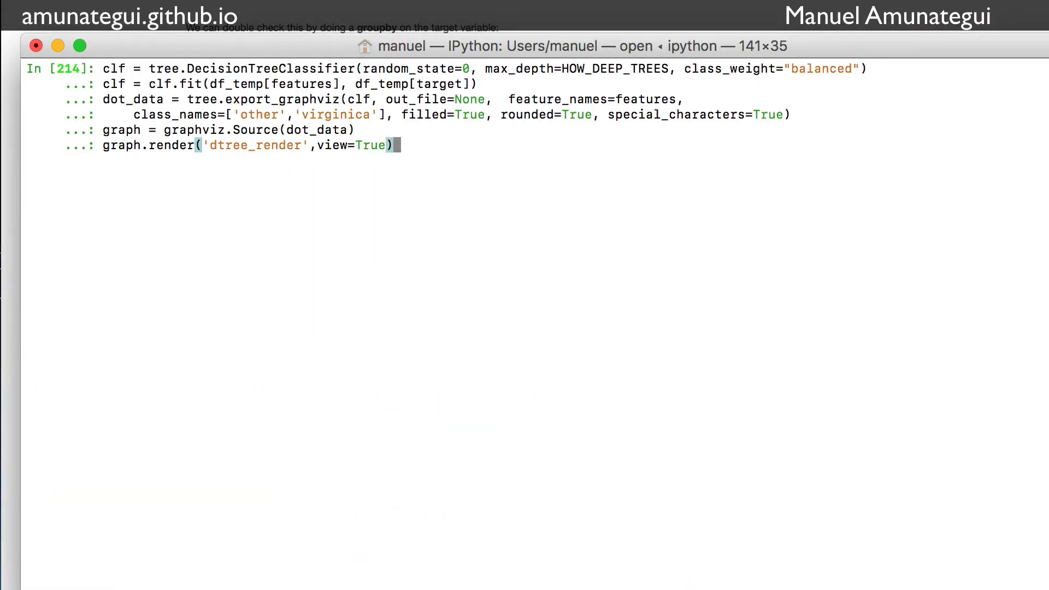
mouse_move(722, 82)
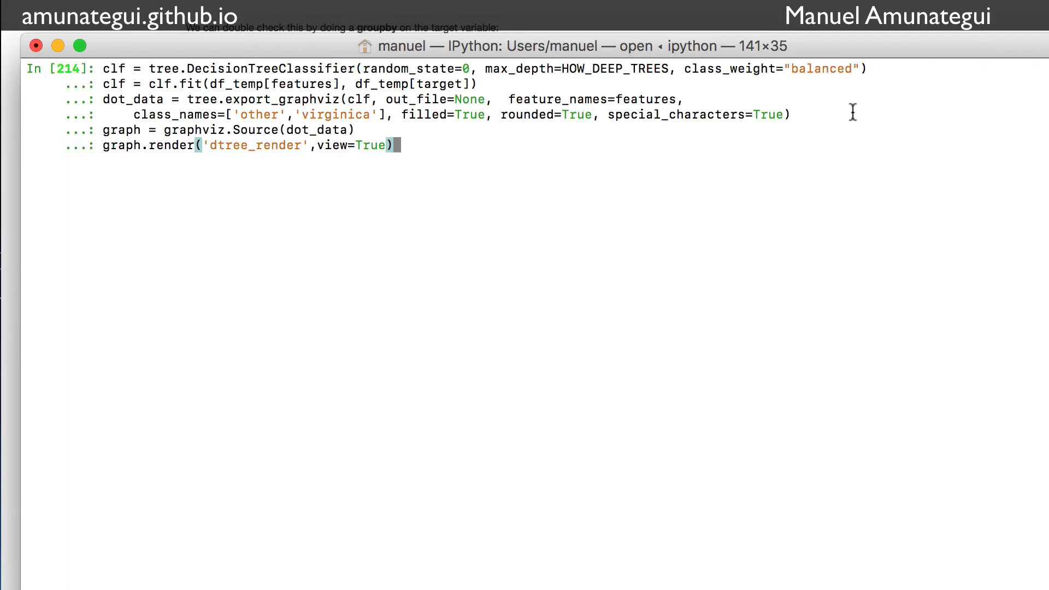
Fit and render the balanced DecisionTreeClassifier for other versus virginica.
key("Return")
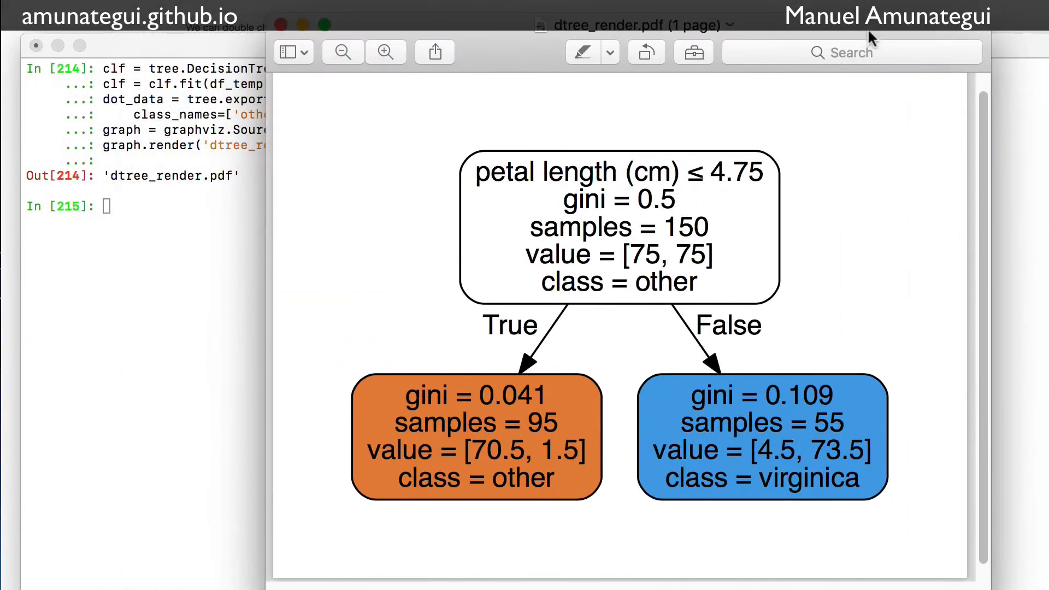
mouse_move(675, 195)
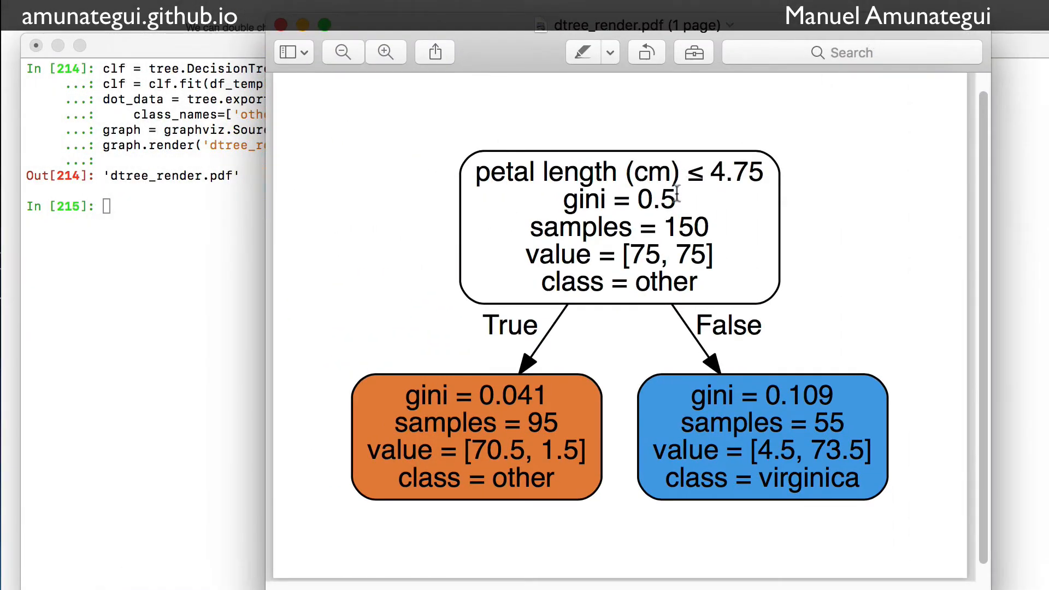
mouse_move(711, 221)
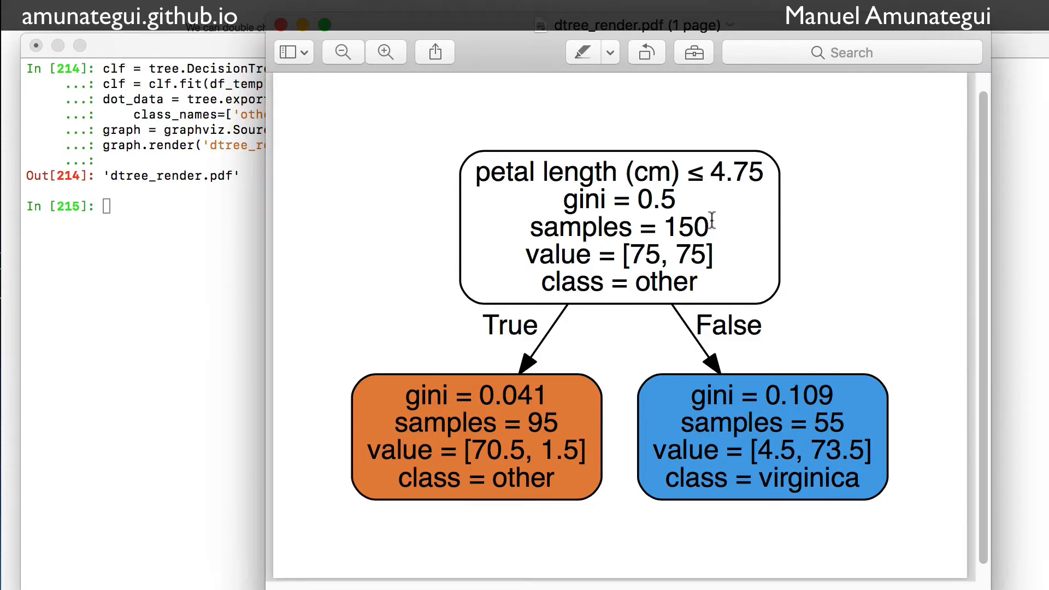
mouse_move(644, 246)
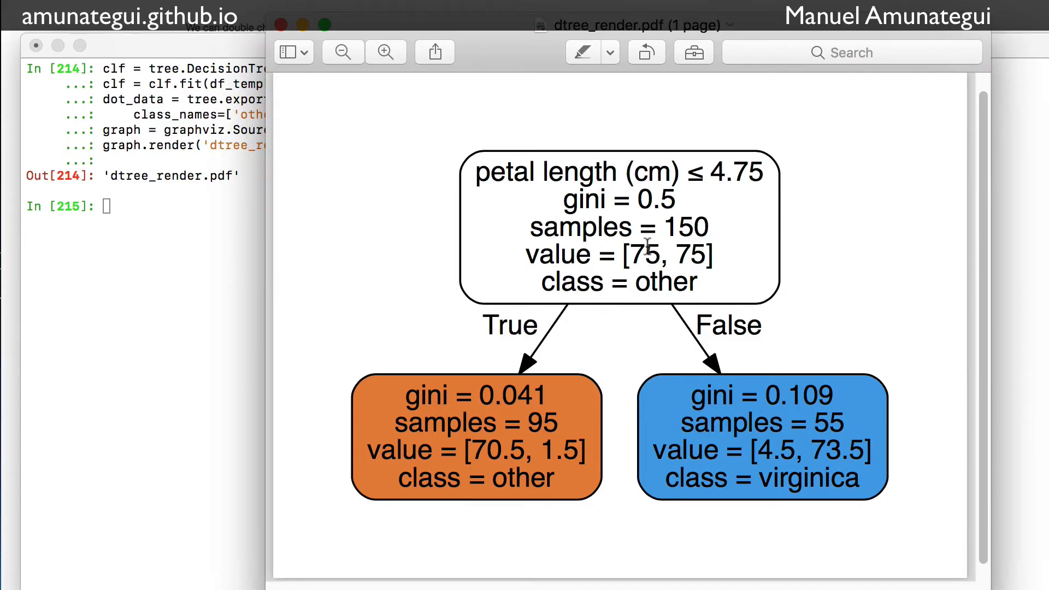
mouse_move(698, 252)
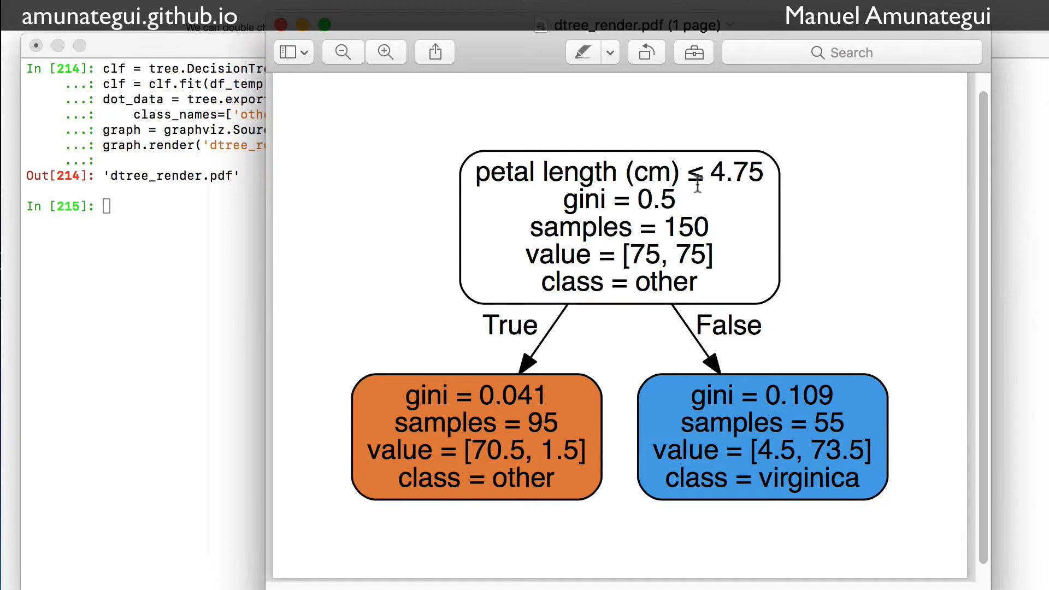
mouse_move(740, 190)
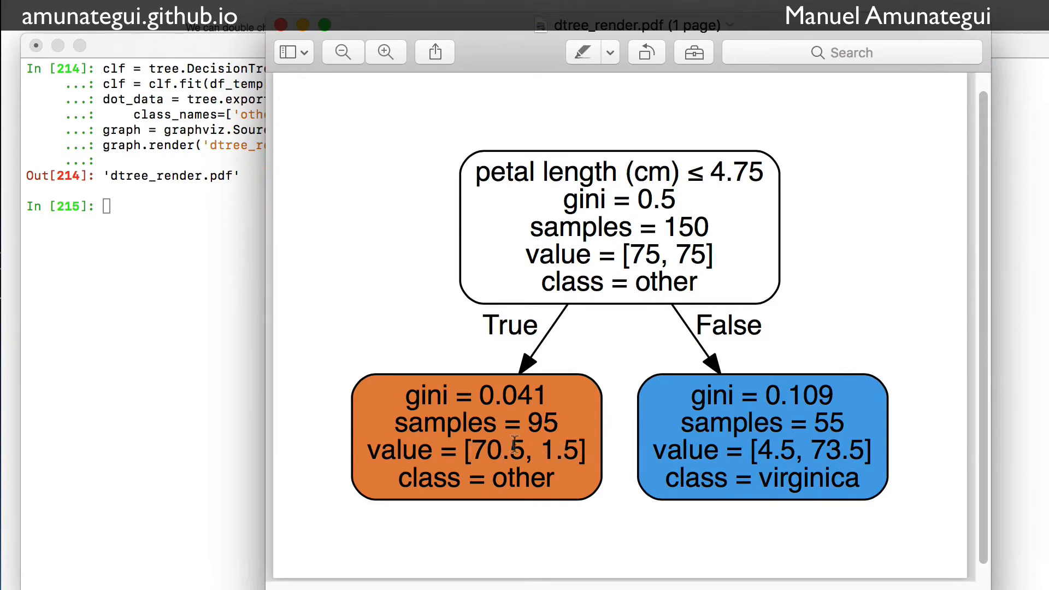
mouse_move(507, 455)
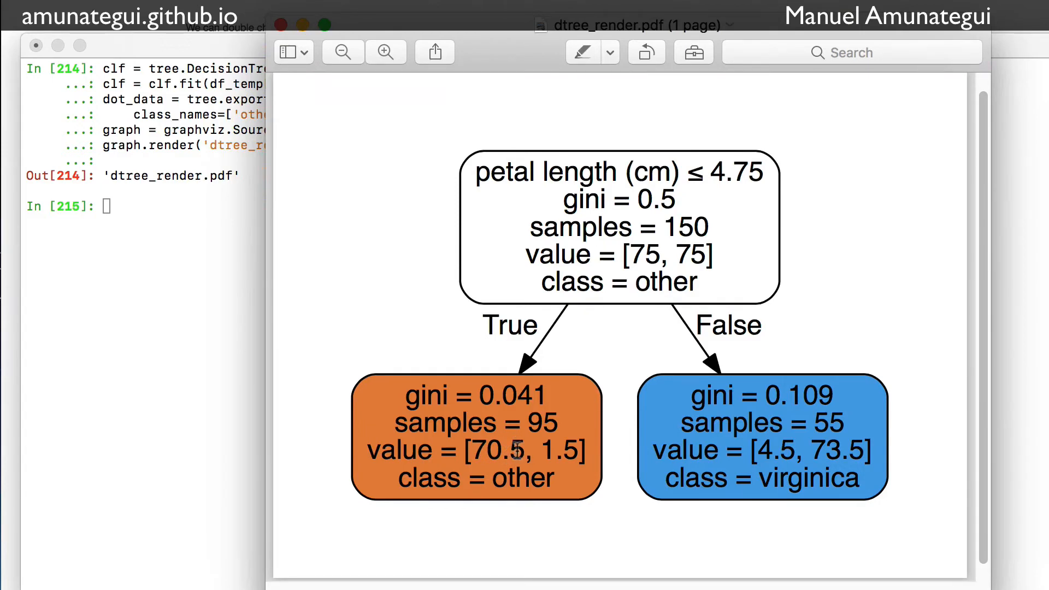
mouse_move(797, 476)
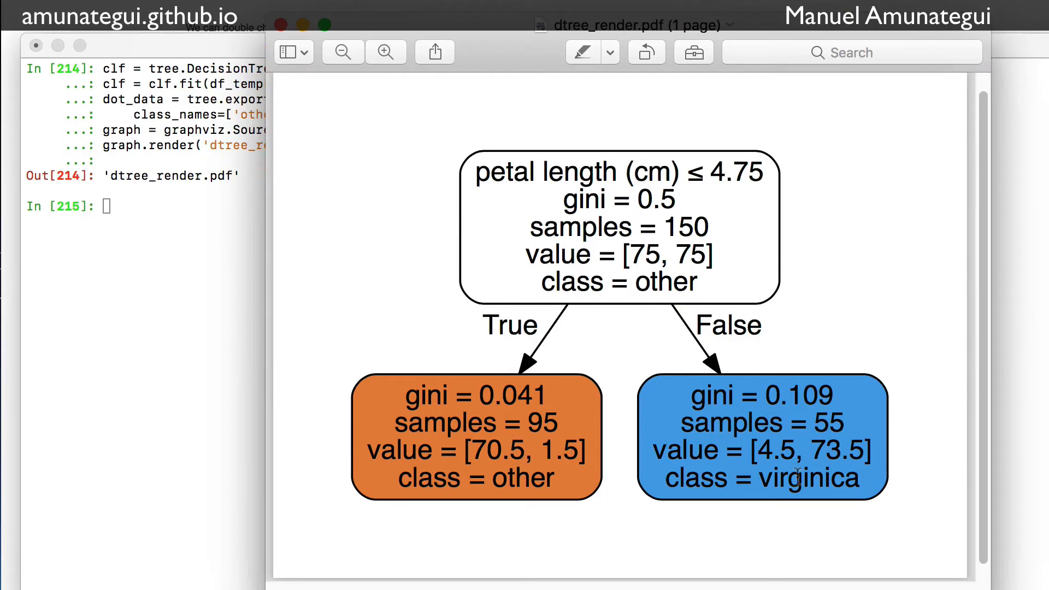
mouse_move(846, 476)
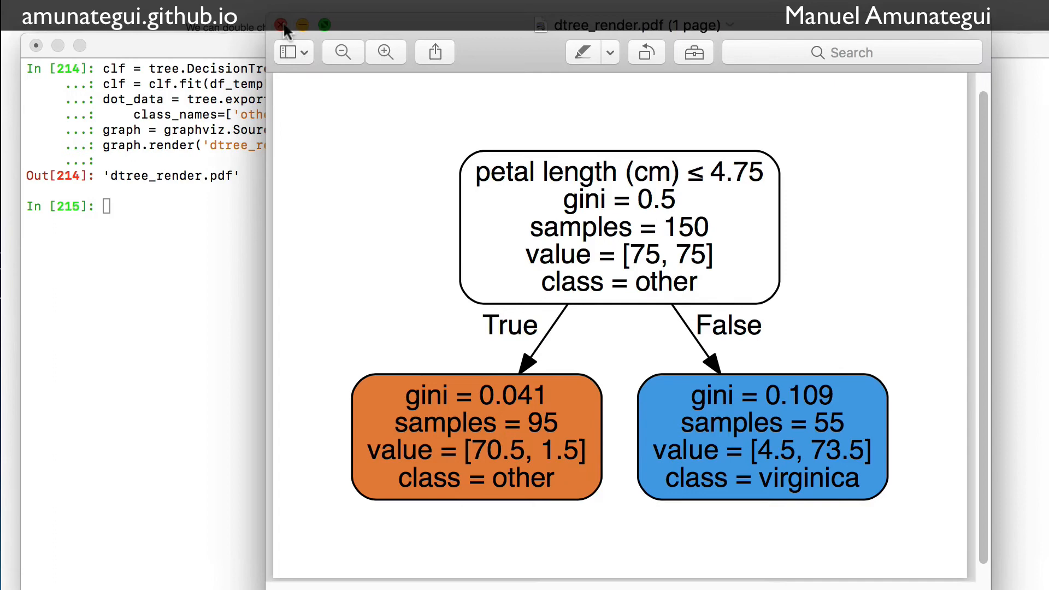
Close the dtree_render.pdf showing the petal length ≤ 4.75 split after reviewing it.
left_click(282, 25)
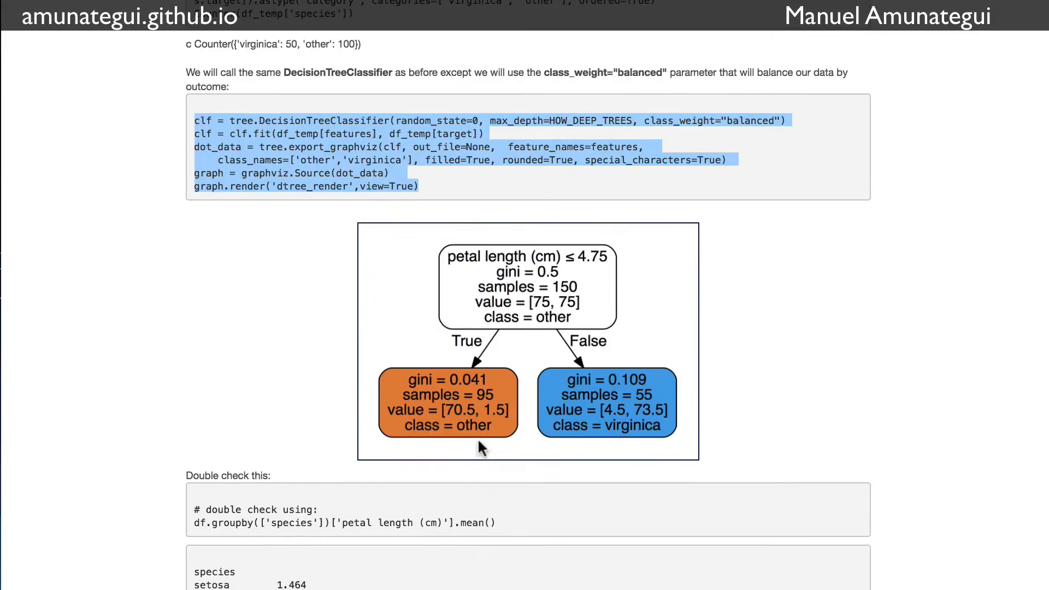
scroll("down", 3)
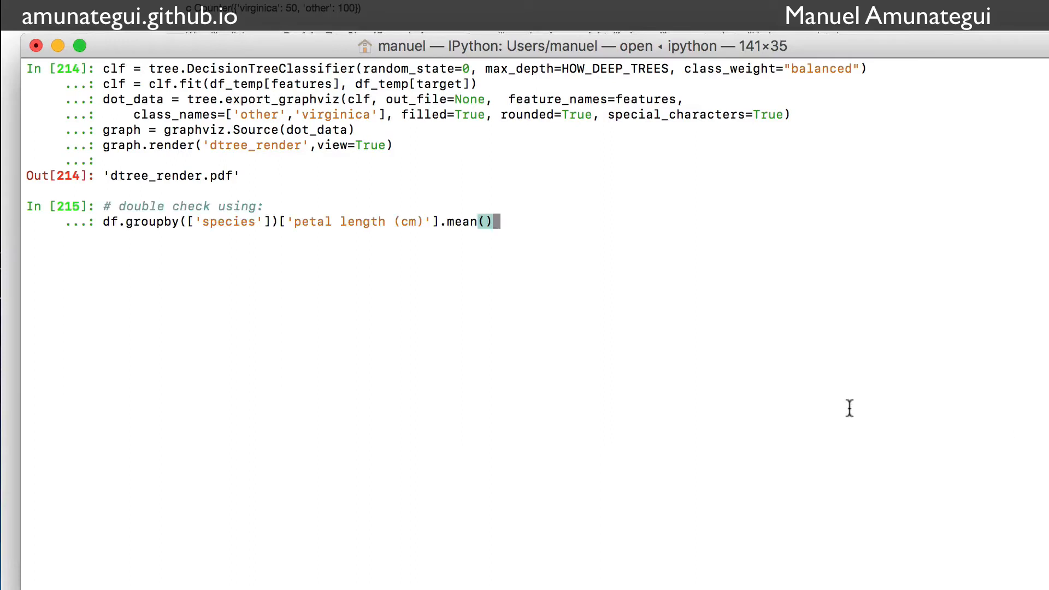
Run the petal length groupby giving setosa 1.464, versicolor 4.260, virginica 5.552.
key("Return")
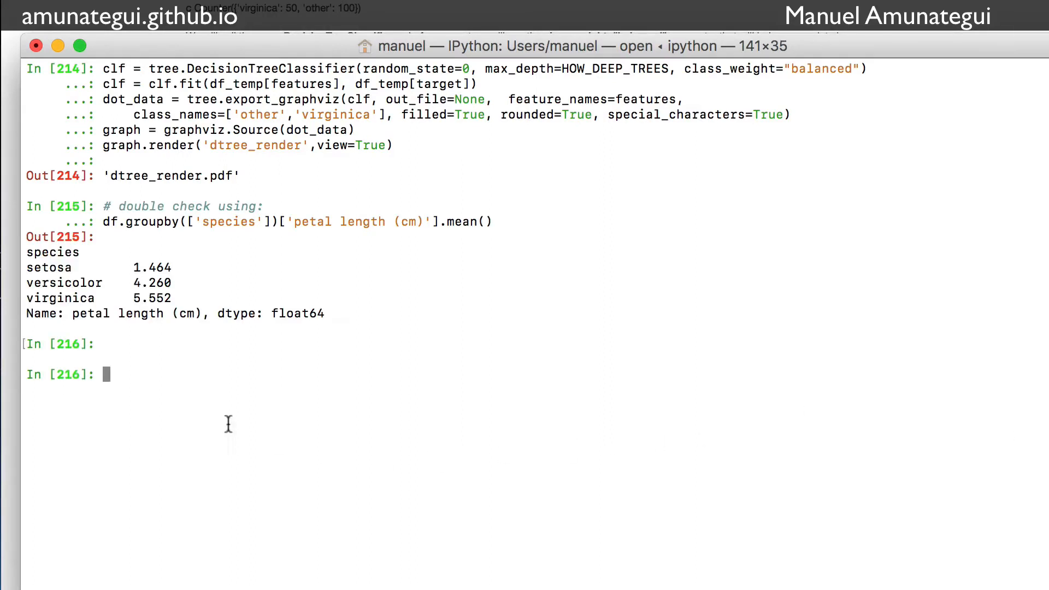
double_click(60, 297)
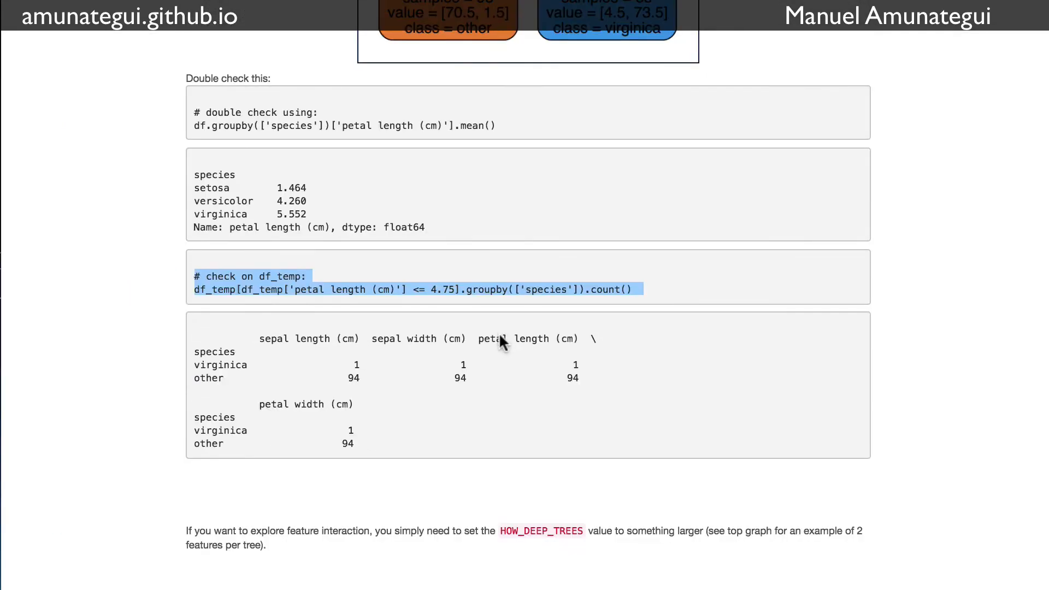
Scroll the blog to the '# check on df_temp' petal length ≤ 4.75 count block.
scroll("down", 3)
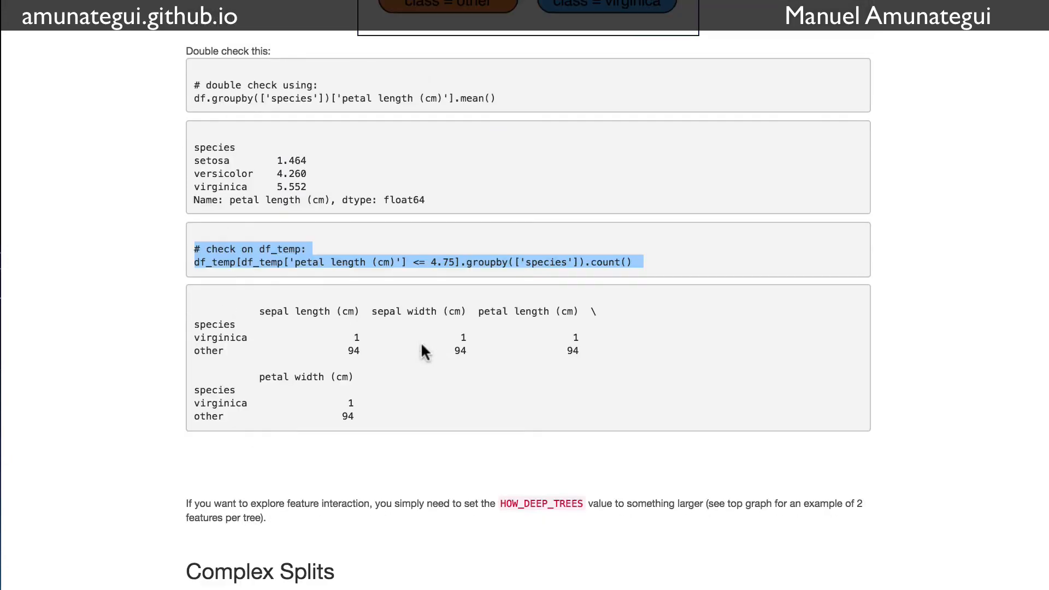
scroll("up", 3)
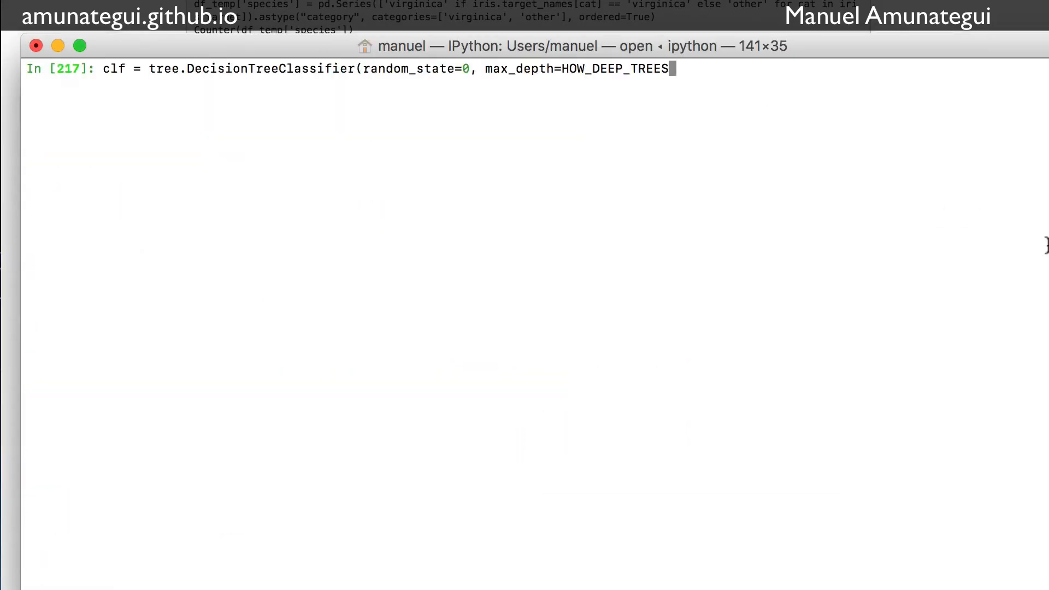
Run the graphviz render producing dtree_render.pdf splitting petal width ≤ 1.75, review it, and close the PDF.
key("Return")
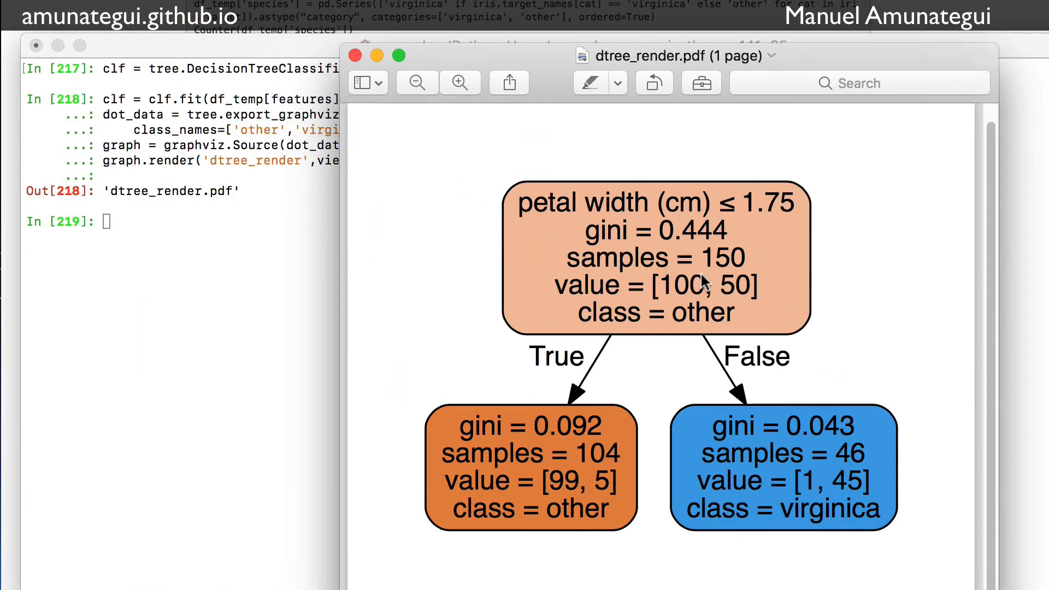
mouse_move(748, 287)
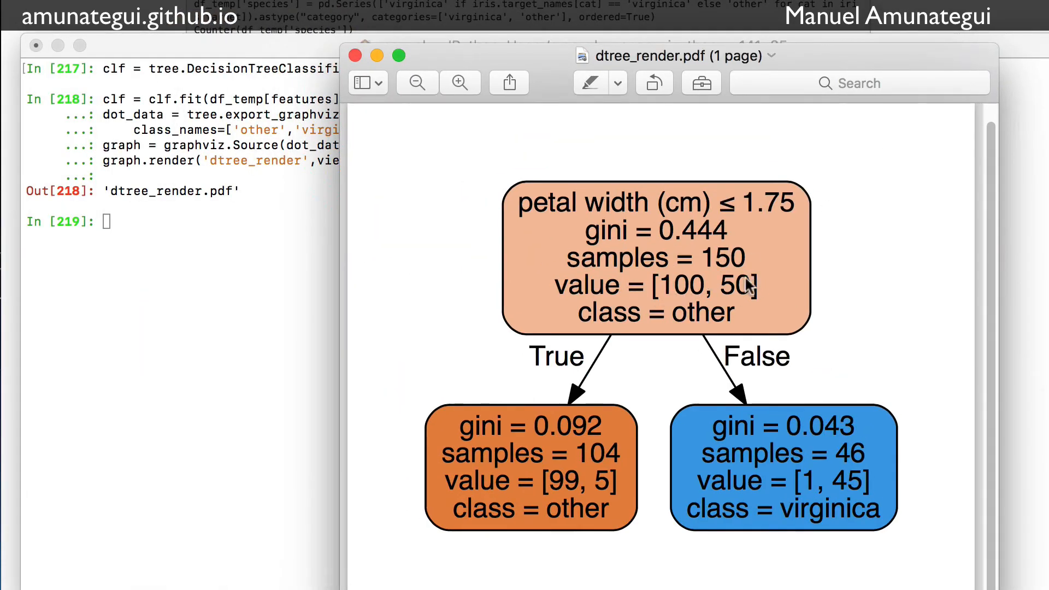
mouse_move(699, 267)
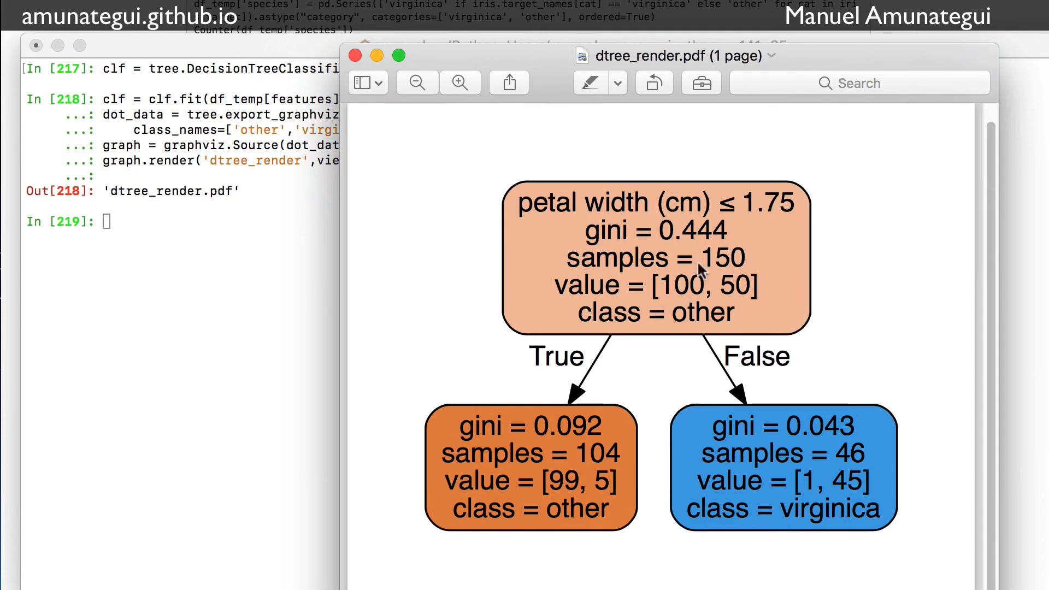
mouse_move(755, 224)
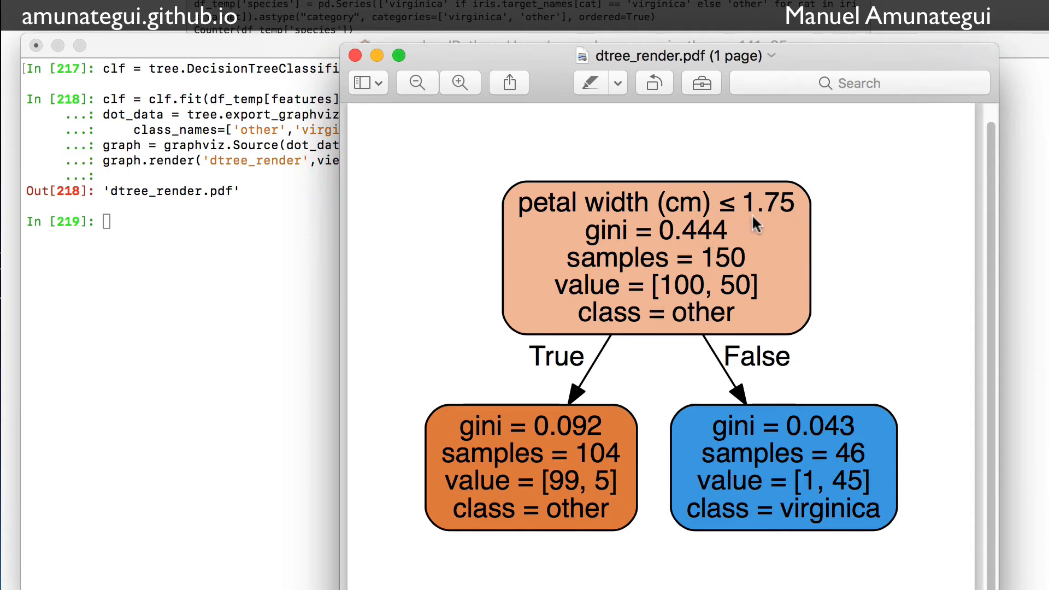
mouse_move(569, 505)
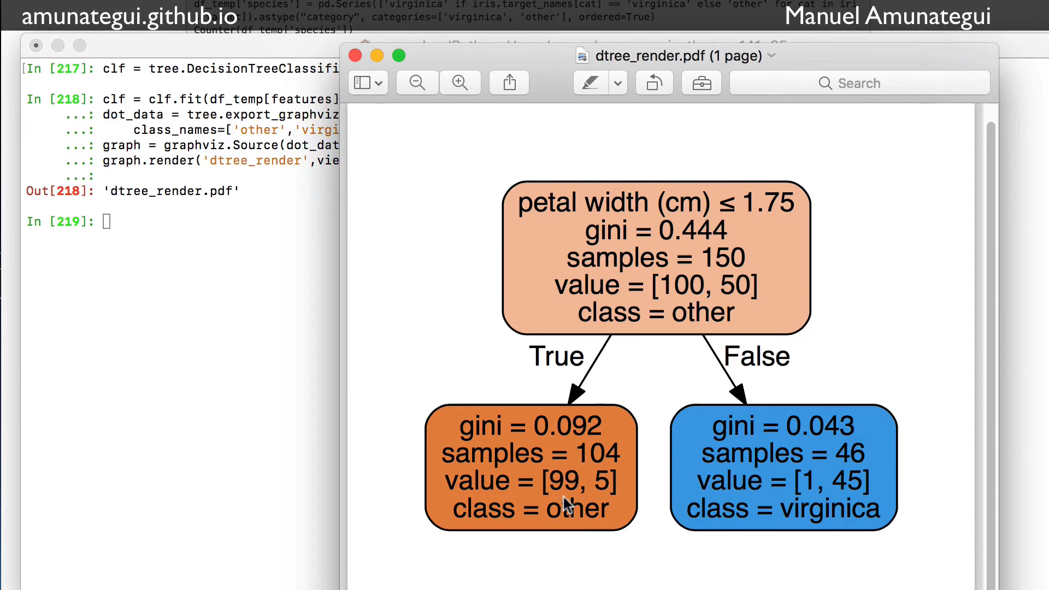
mouse_move(562, 510)
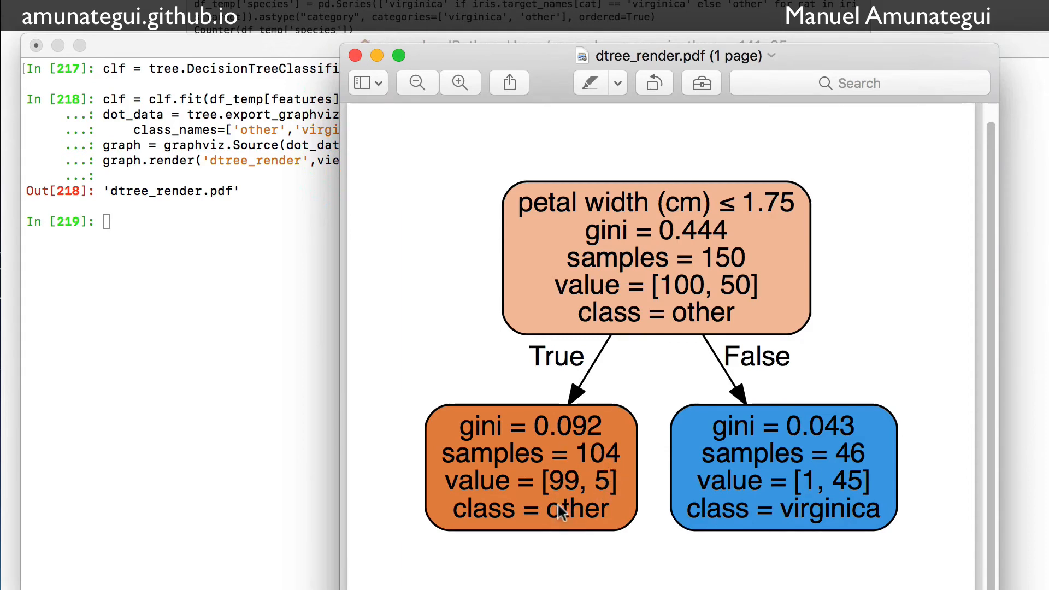
mouse_move(591, 505)
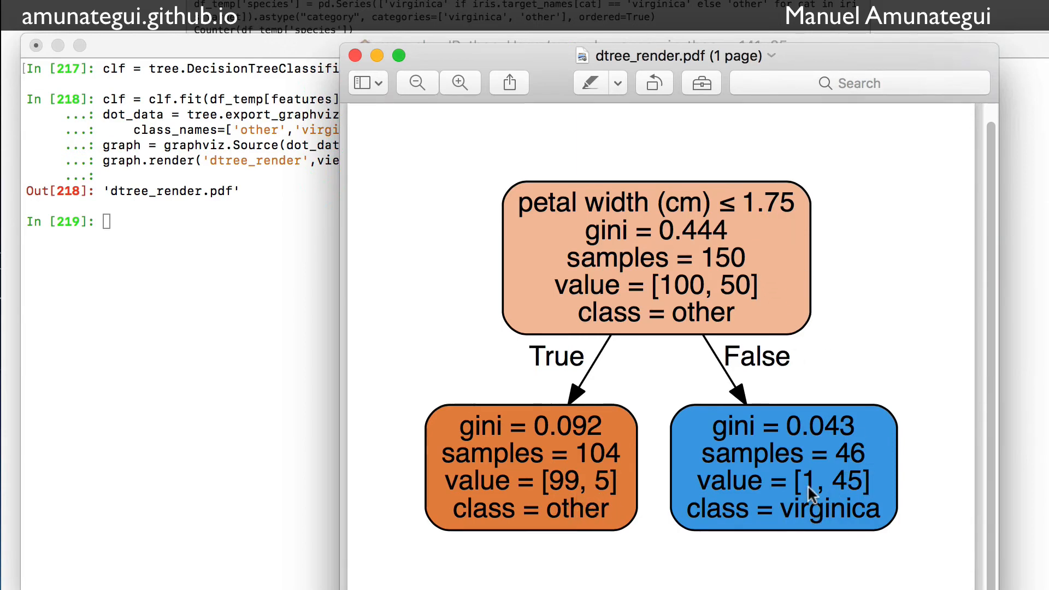
mouse_move(783, 256)
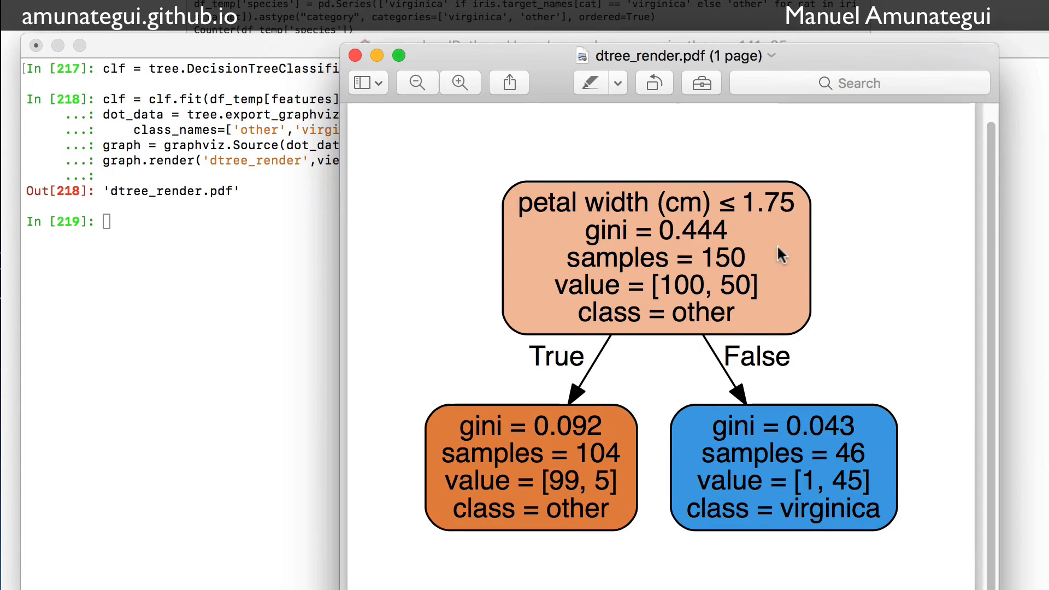
mouse_move(355, 56)
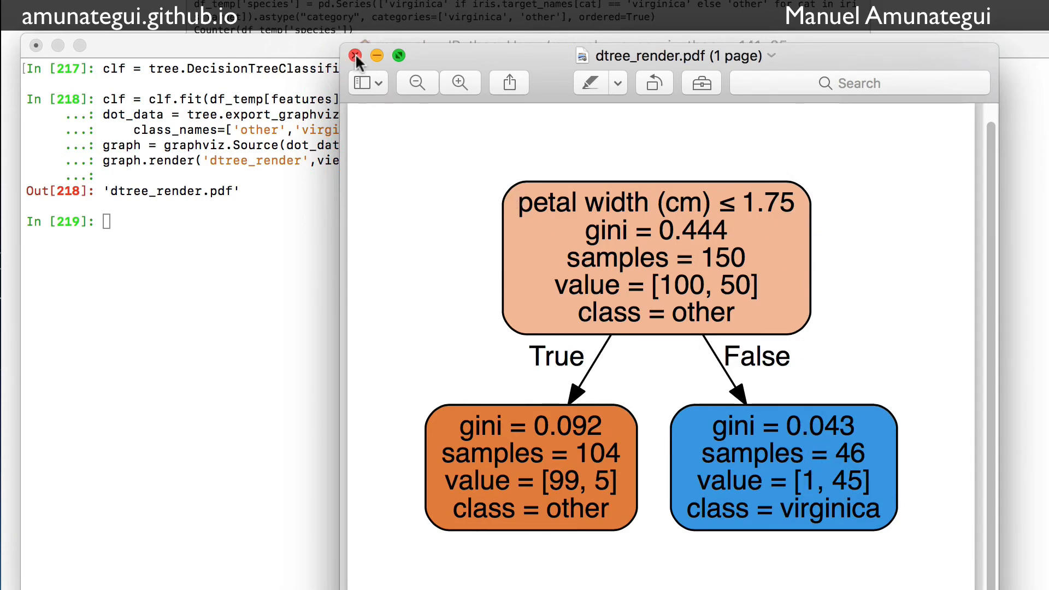
left_click(355, 56)
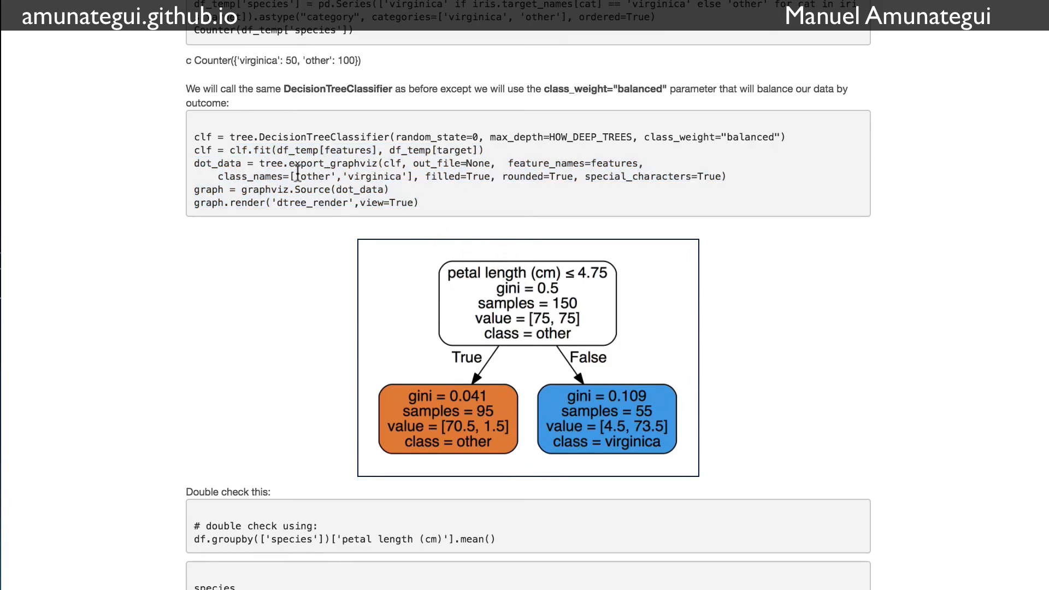
Run Counter(df_temp['species']) showing 100 other and 50 virginica, then scroll toward Complex Splits.
left_click_drag(217, 176, 411, 176)
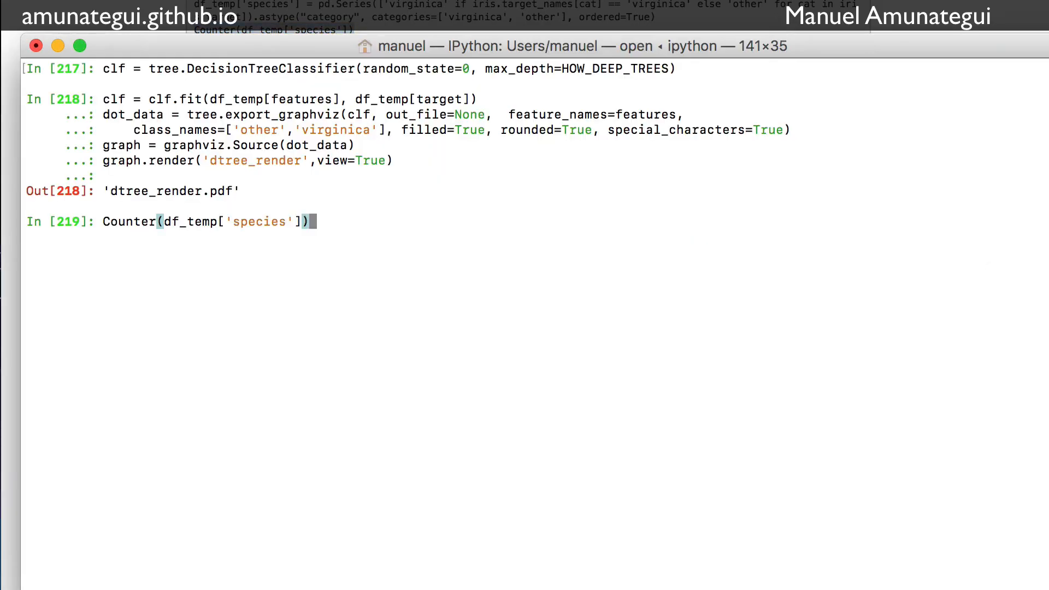
key("Return")
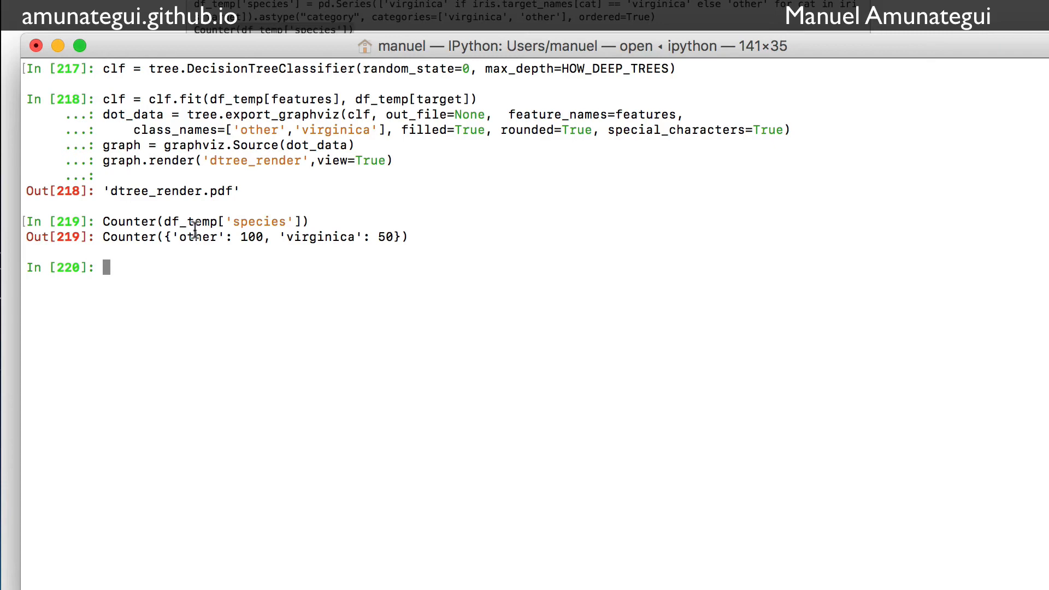
mouse_move(385, 248)
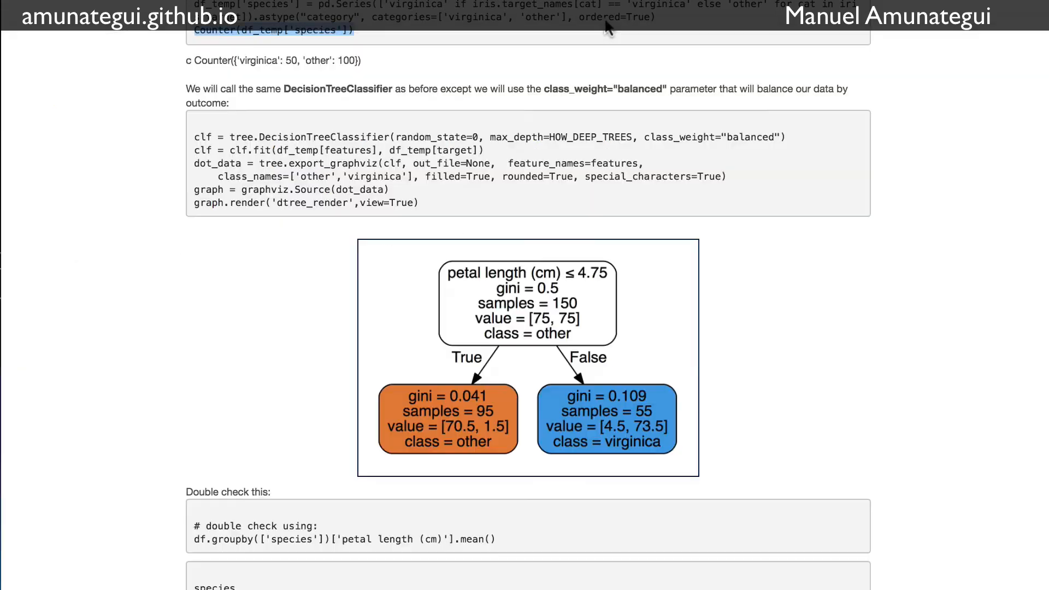
mouse_move(480, 466)
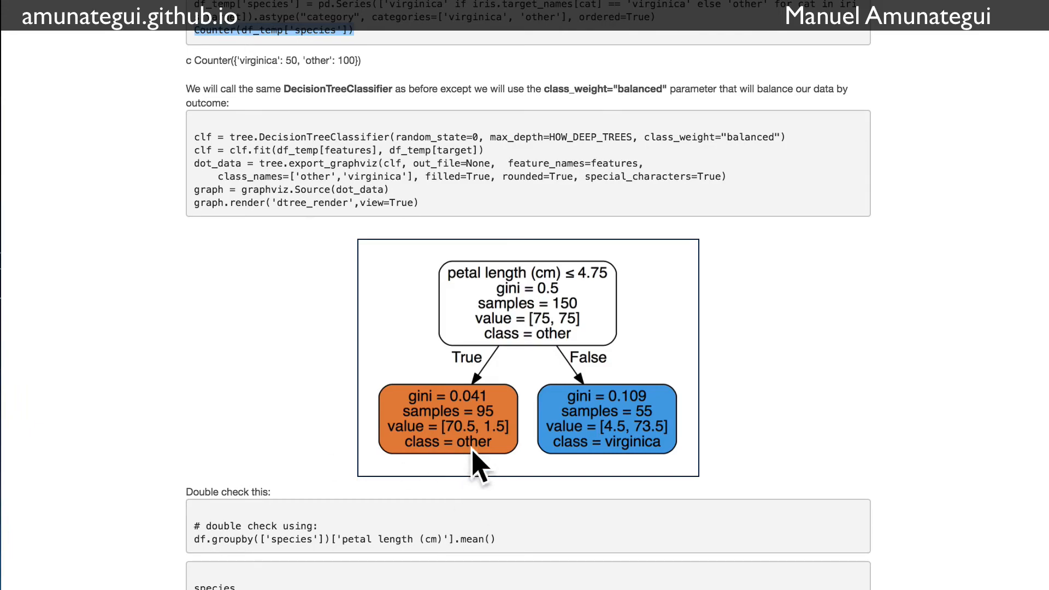
scroll("down", 3)
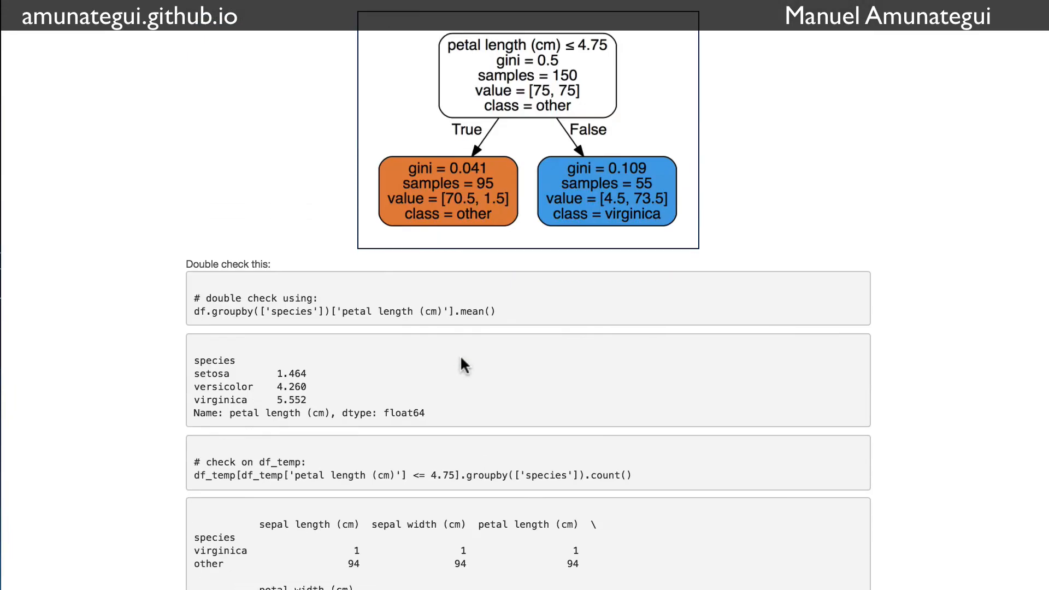
scroll("down", 3)
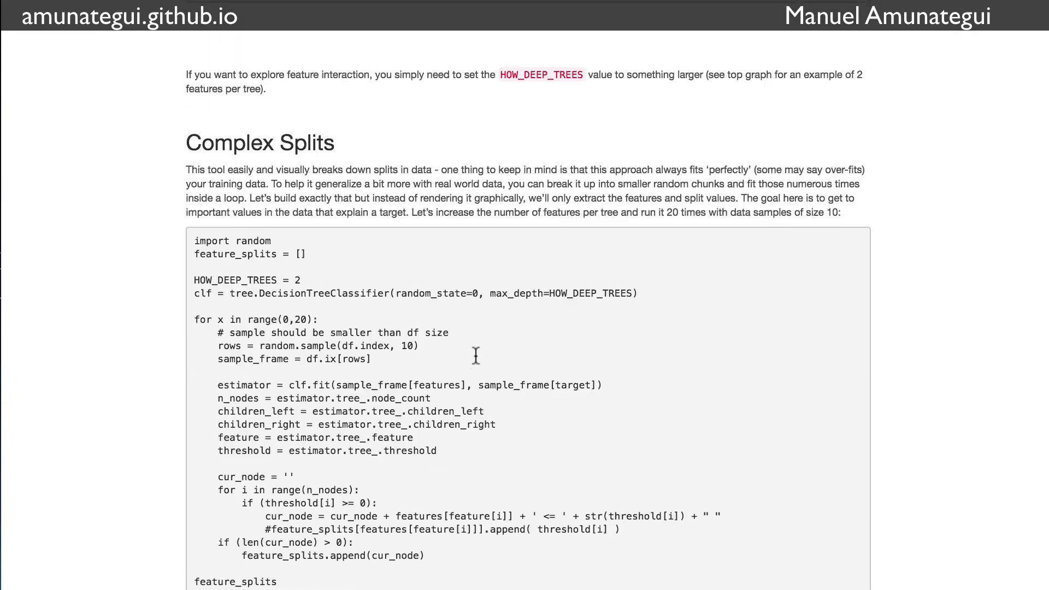
Scroll the blog down to the Complex Splits loop code.
scroll("down", 3)
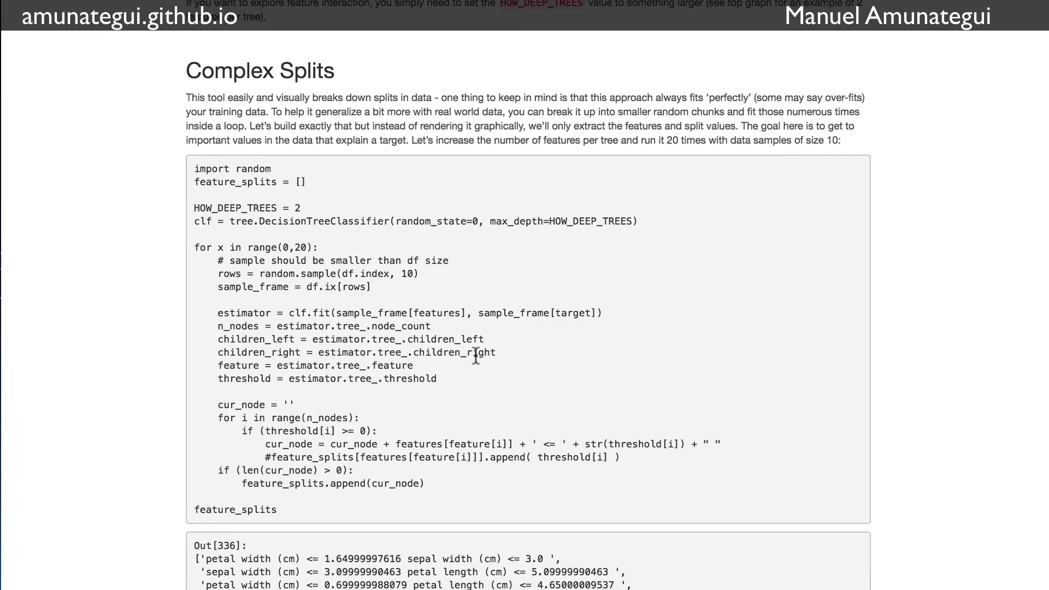
mouse_move(279, 522)
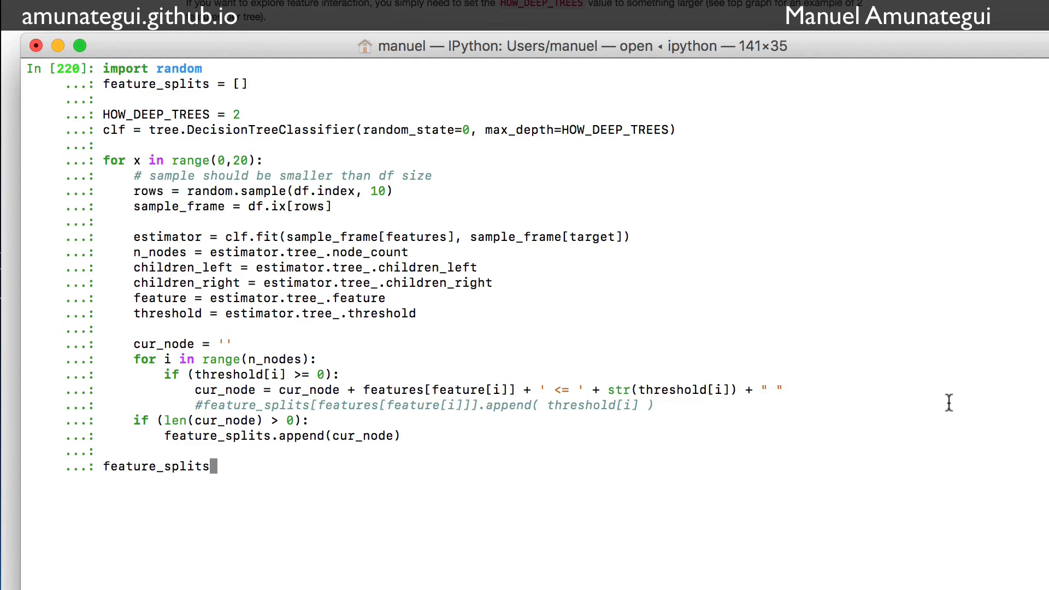
mouse_move(305, 236)
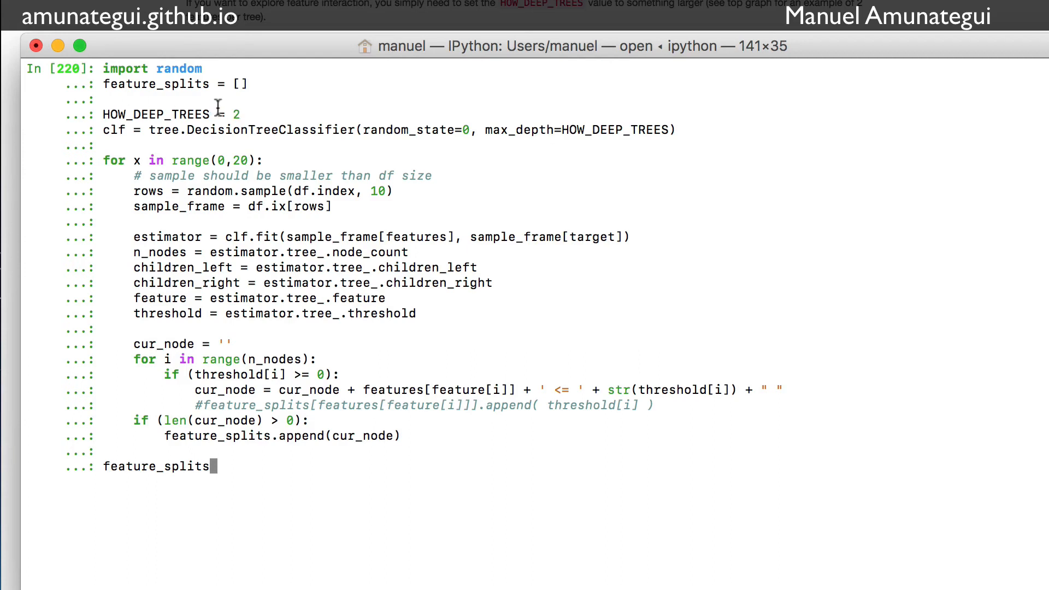
mouse_move(231, 135)
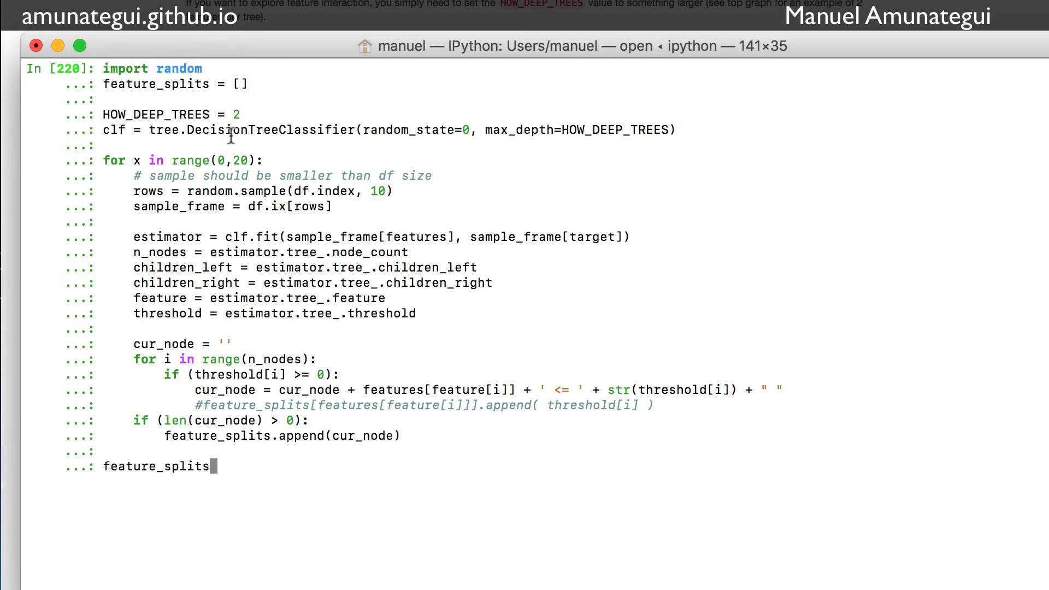
mouse_move(347, 201)
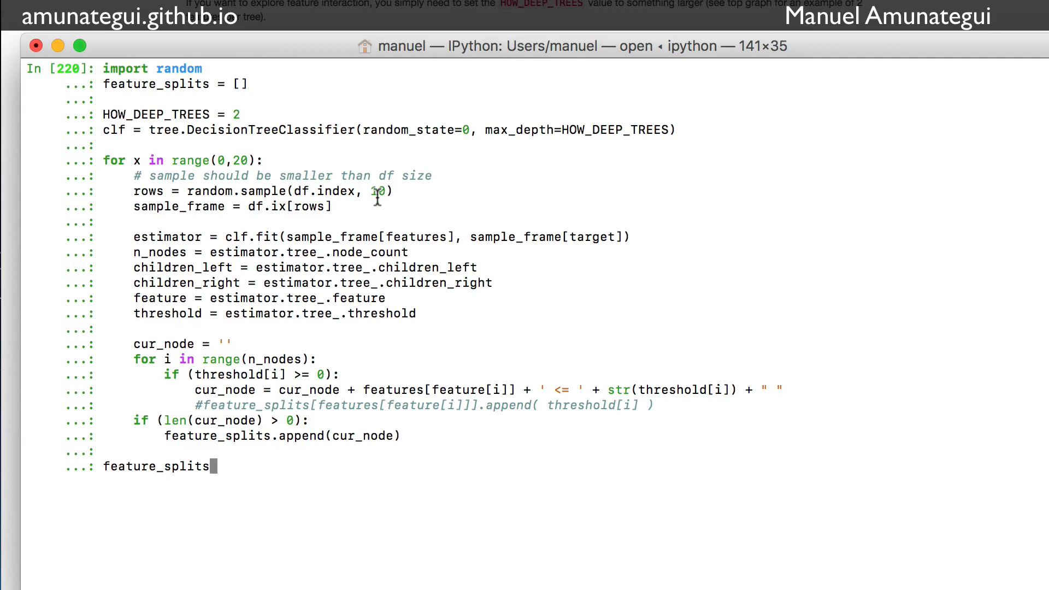
mouse_move(379, 212)
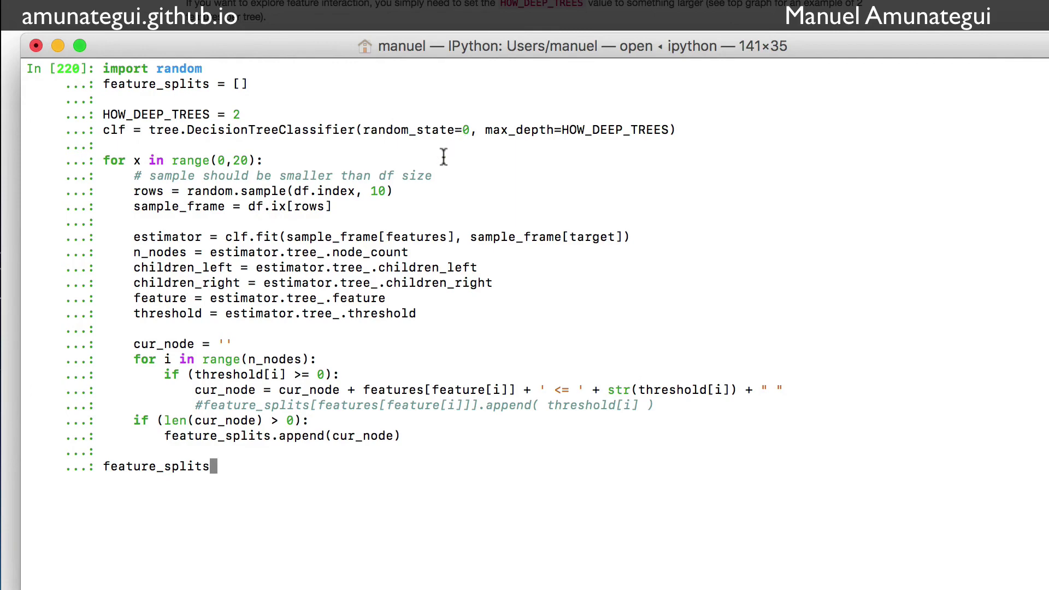
mouse_move(358, 252)
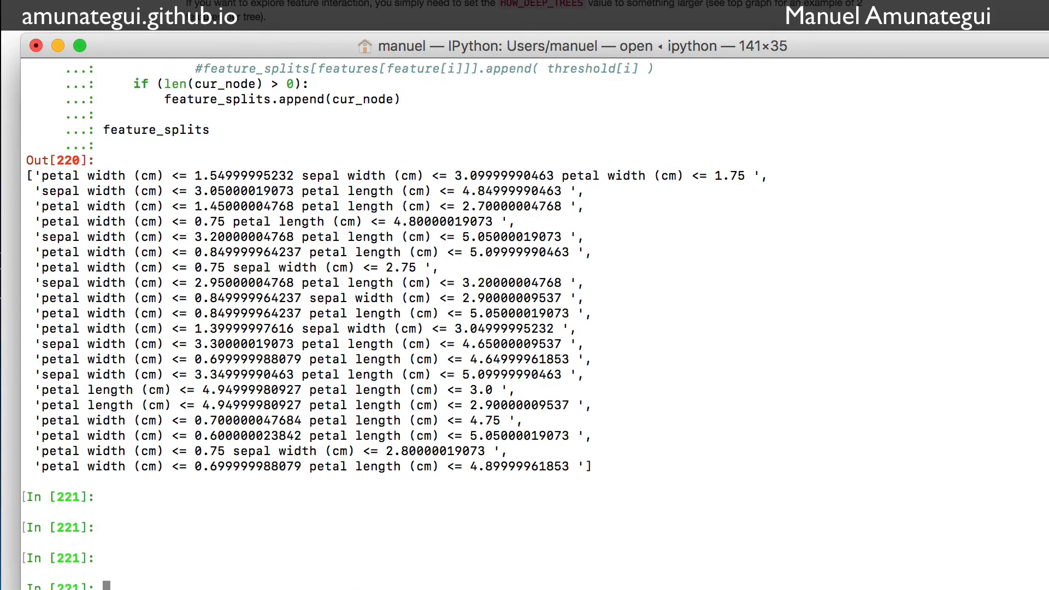
mouse_move(123, 206)
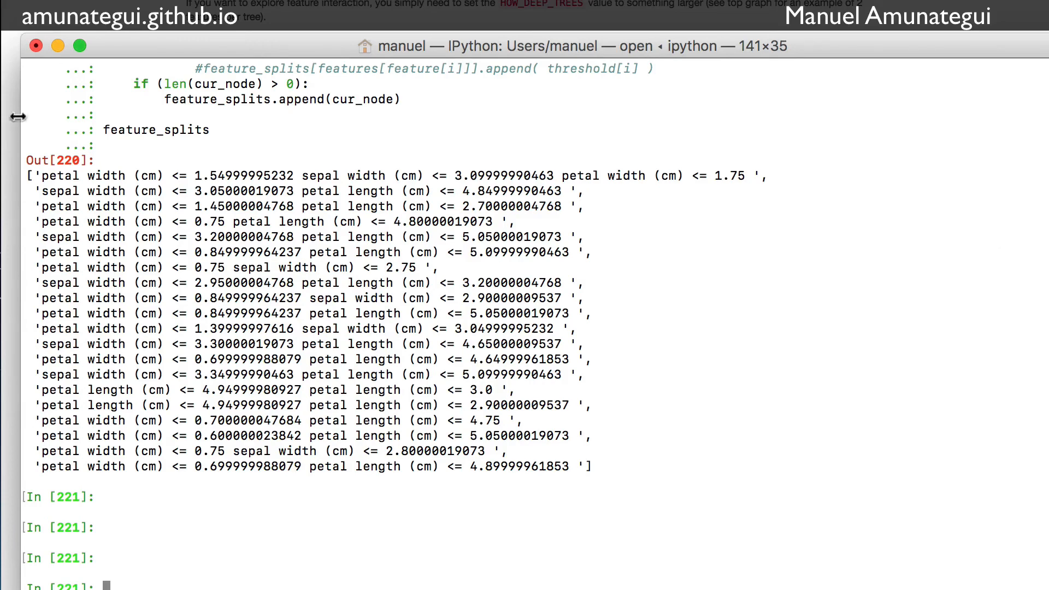
mouse_move(126, 219)
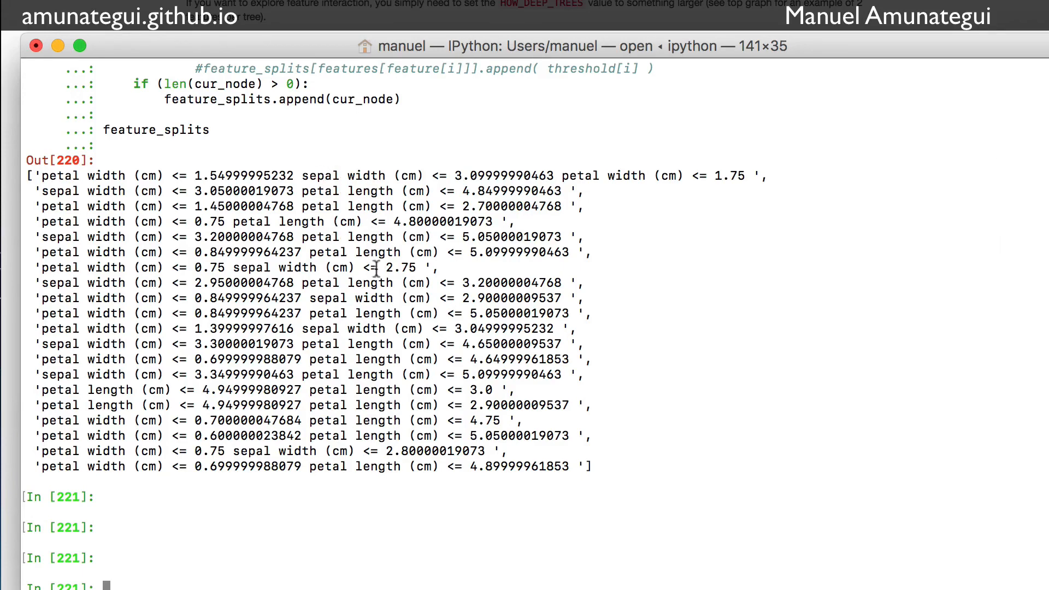
mouse_move(166, 194)
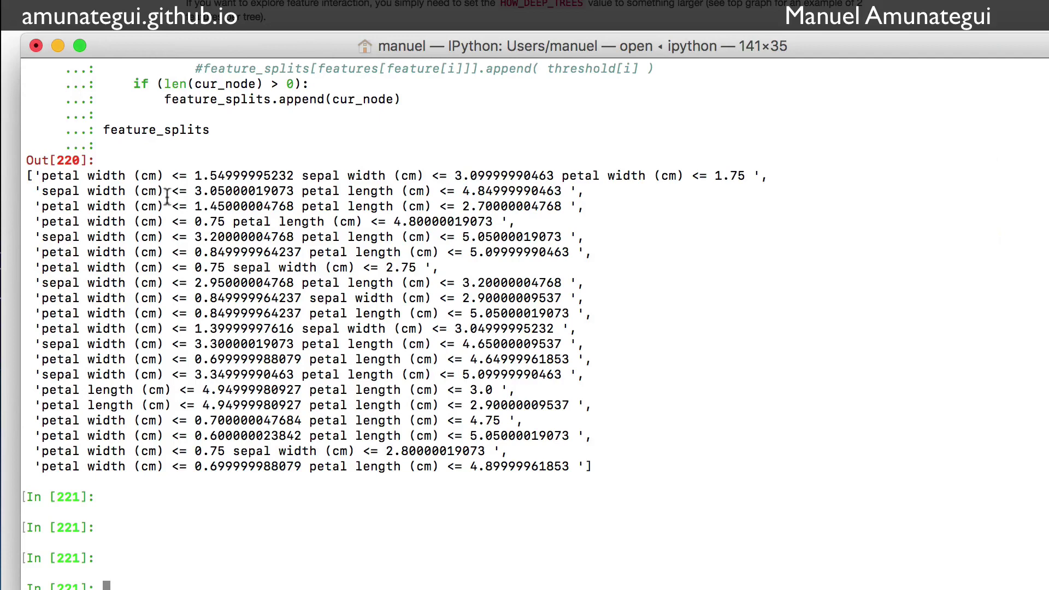
mouse_move(213, 190)
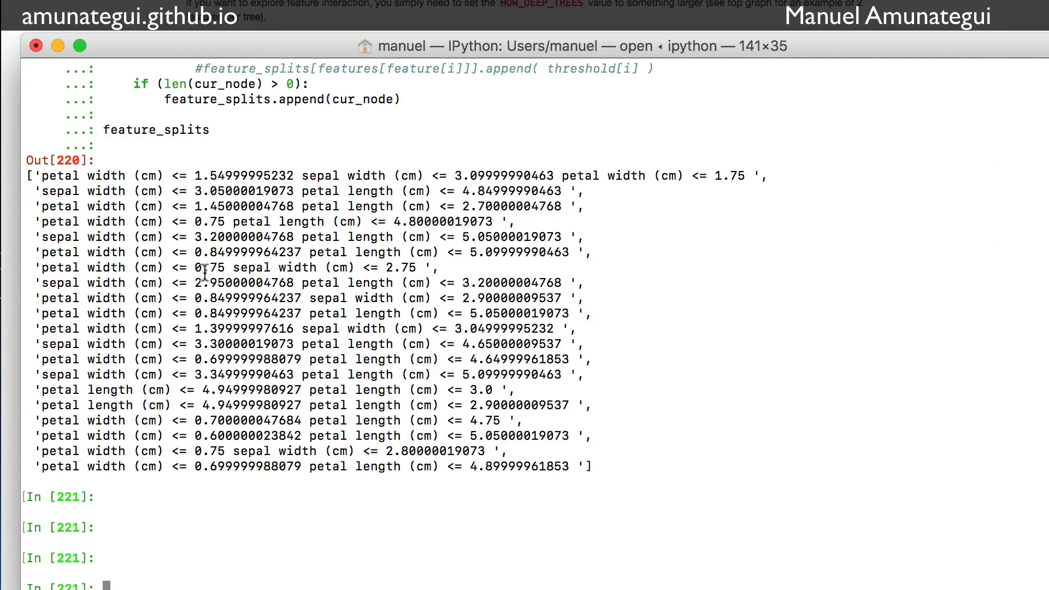
mouse_move(224, 271)
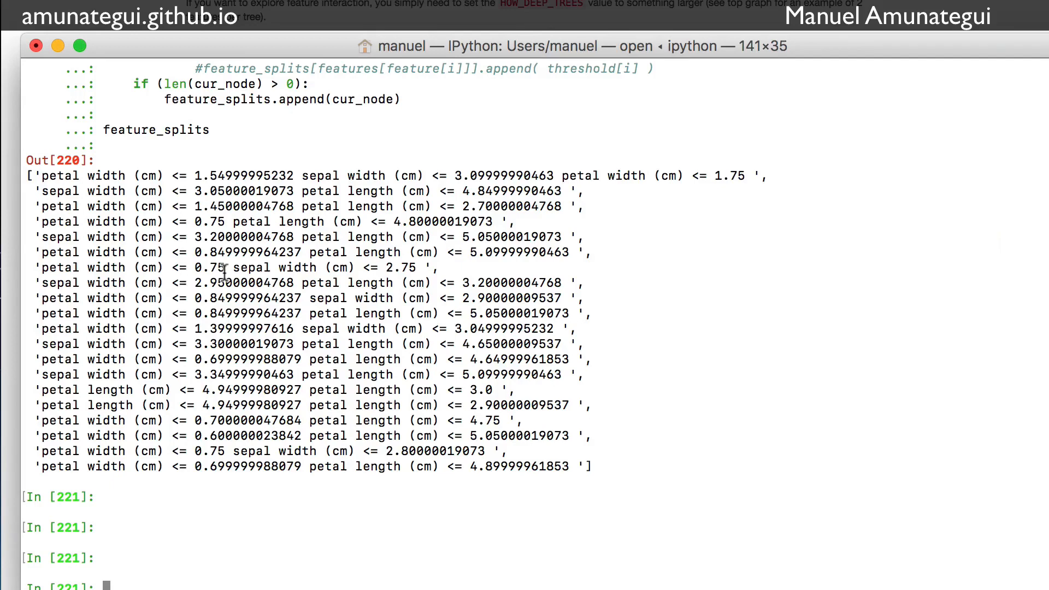
mouse_move(205, 190)
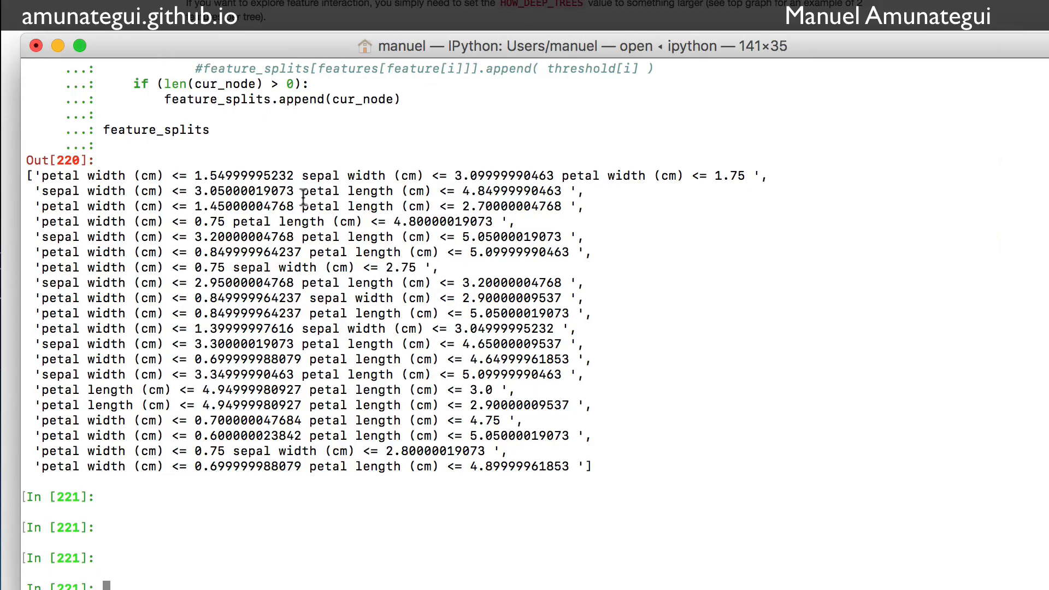
mouse_move(281, 151)
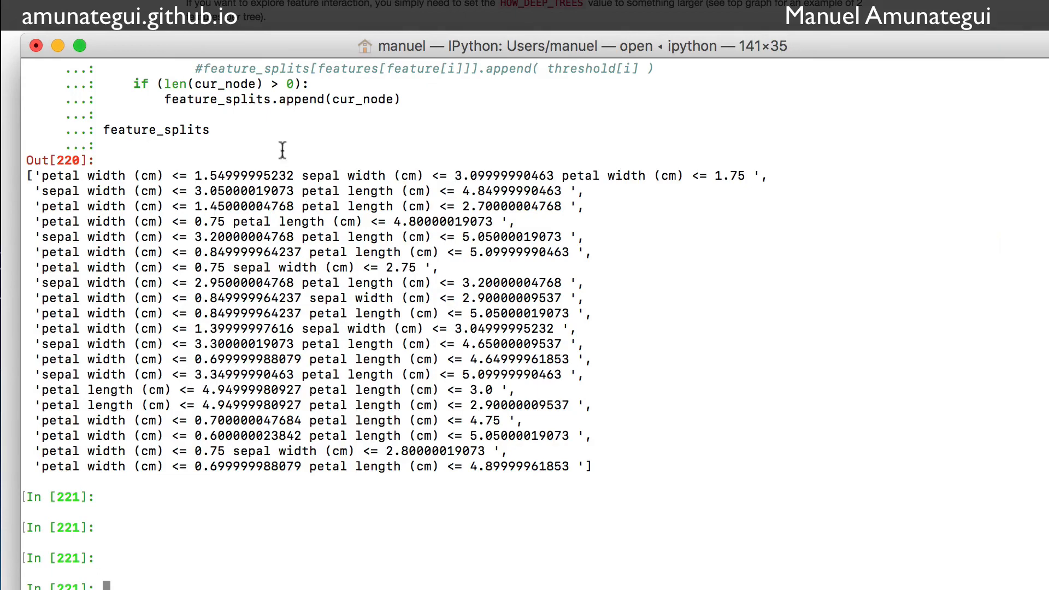
mouse_move(334, 329)
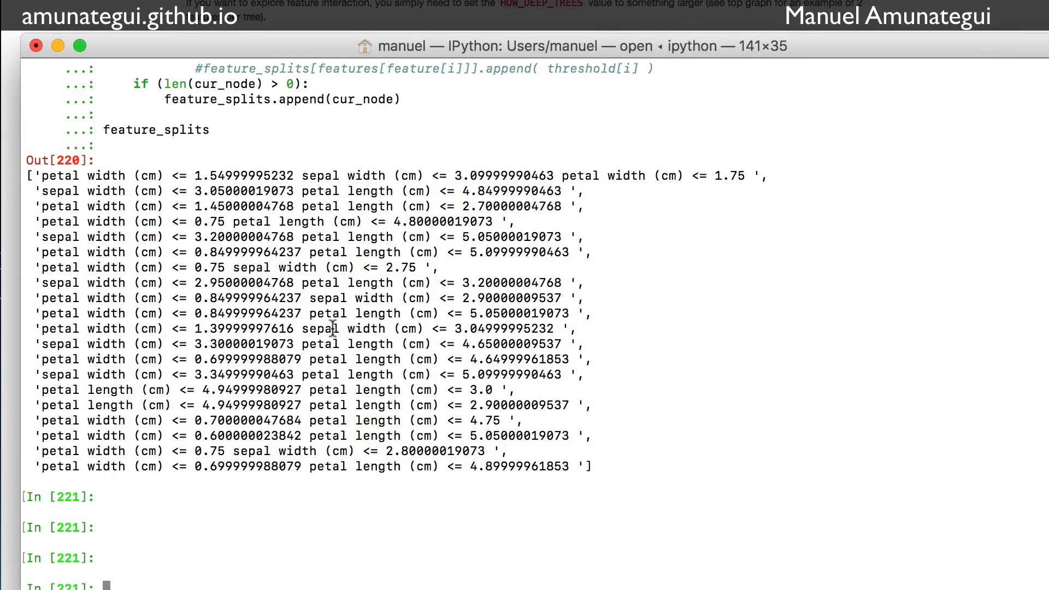
mouse_move(332, 313)
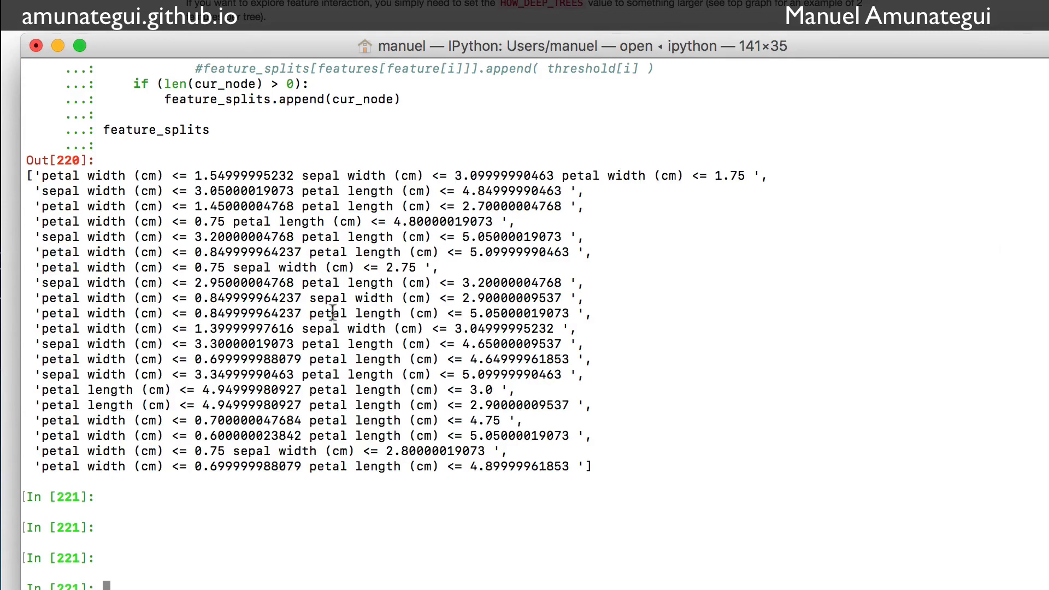
mouse_move(616, 298)
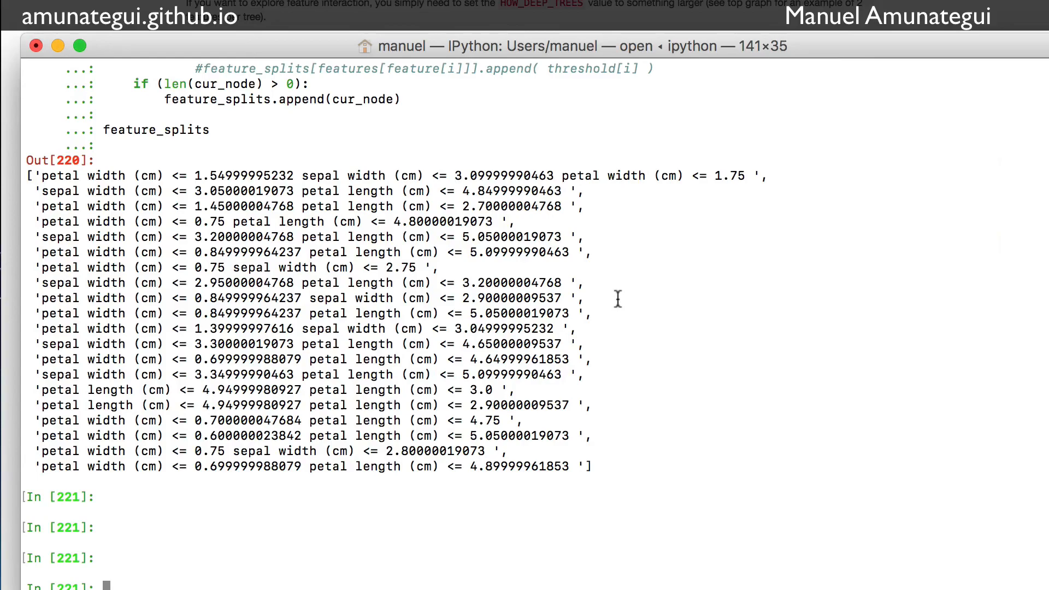